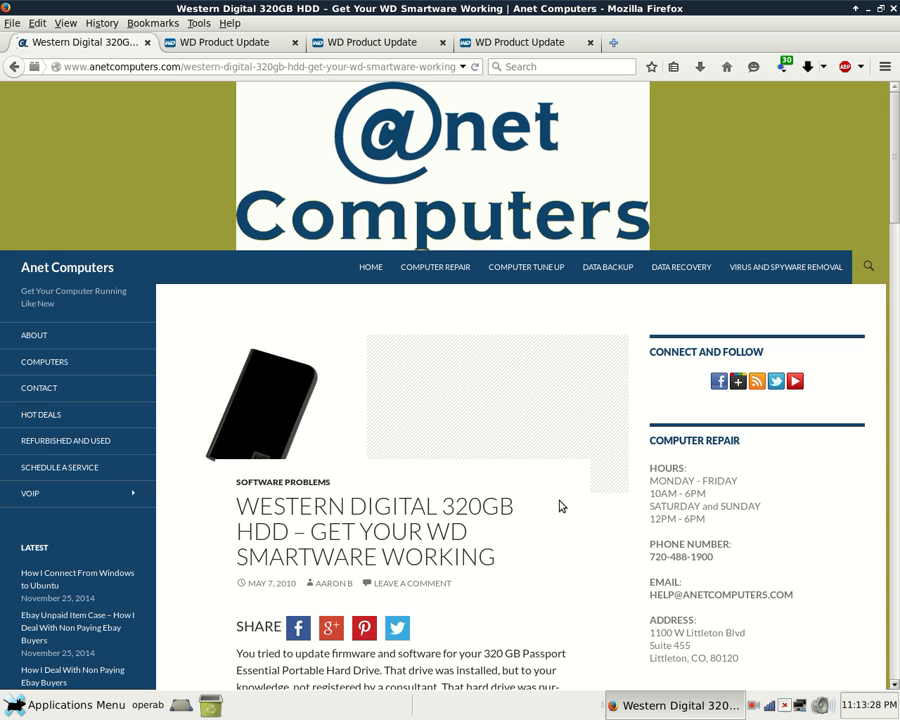
Scroll the Anet Computers post down to its opening paragraphs about reinstalling firmware
scroll(down, 3)
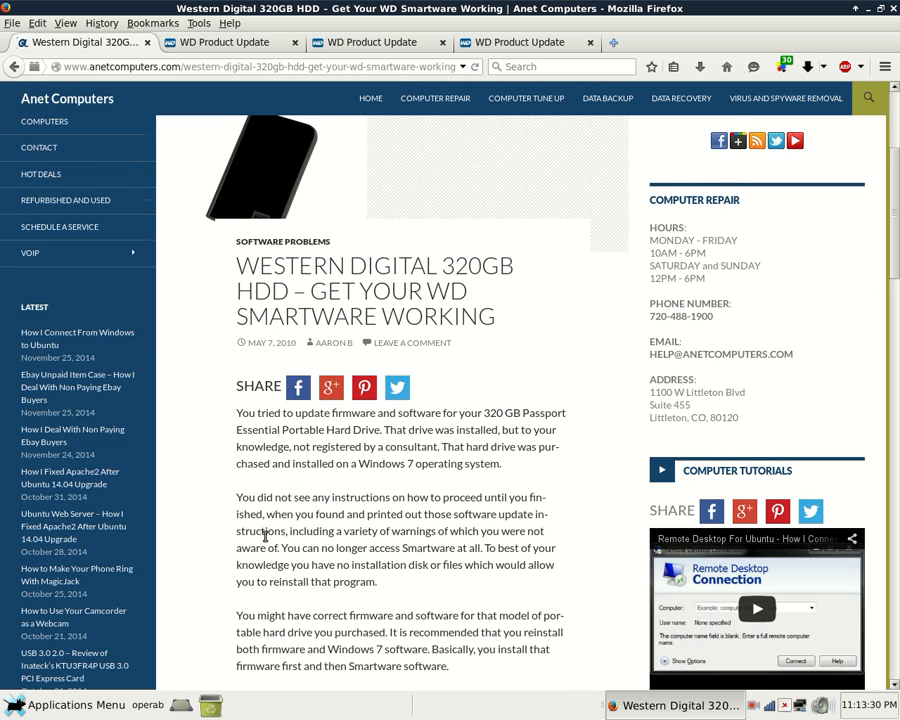
scroll(down, 3)
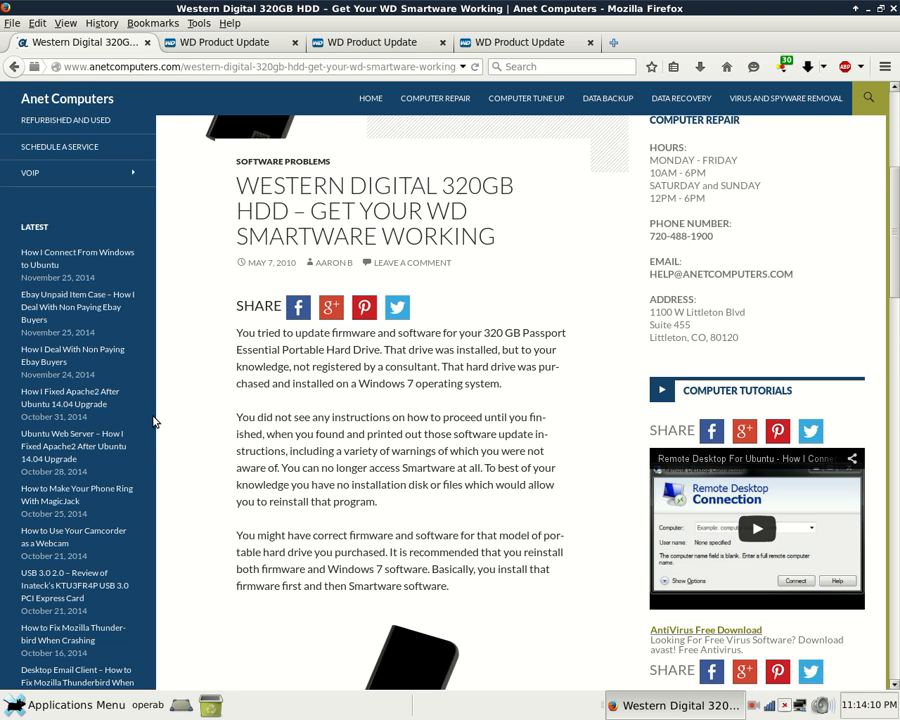
Scroll to the end of the post, showing the firmware 2.003 and SmartWare 1.2.1.26 links
scroll(down, 3)
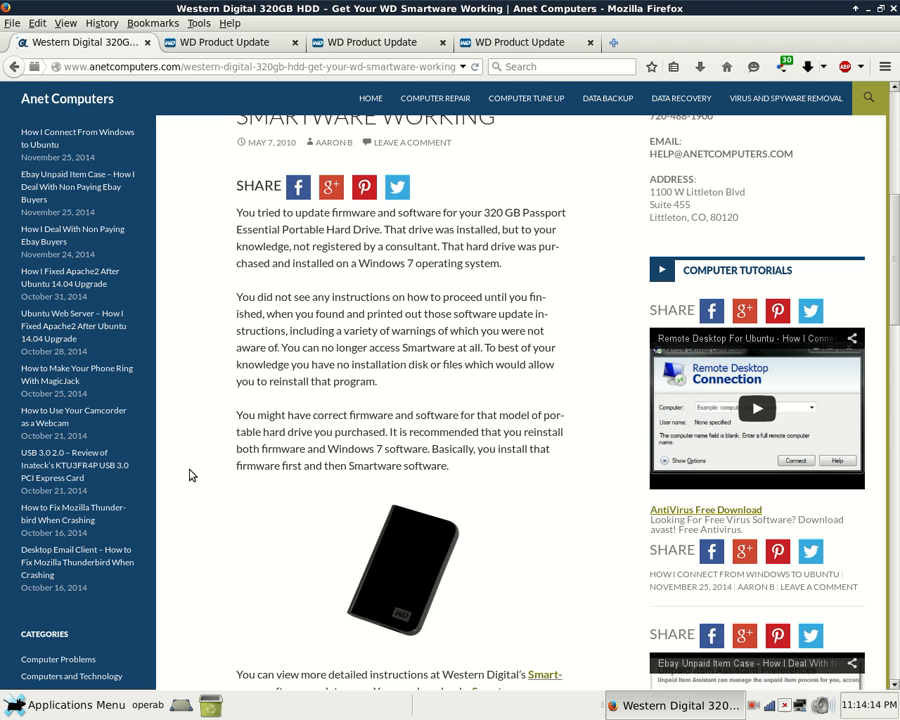
scroll(down, 3)
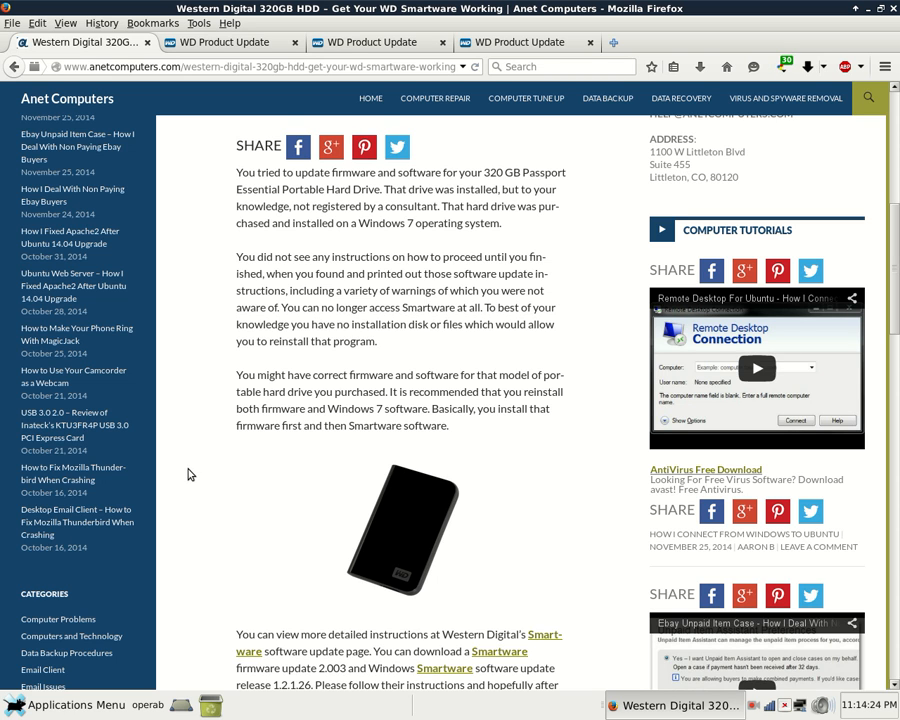
scroll(down, 3)
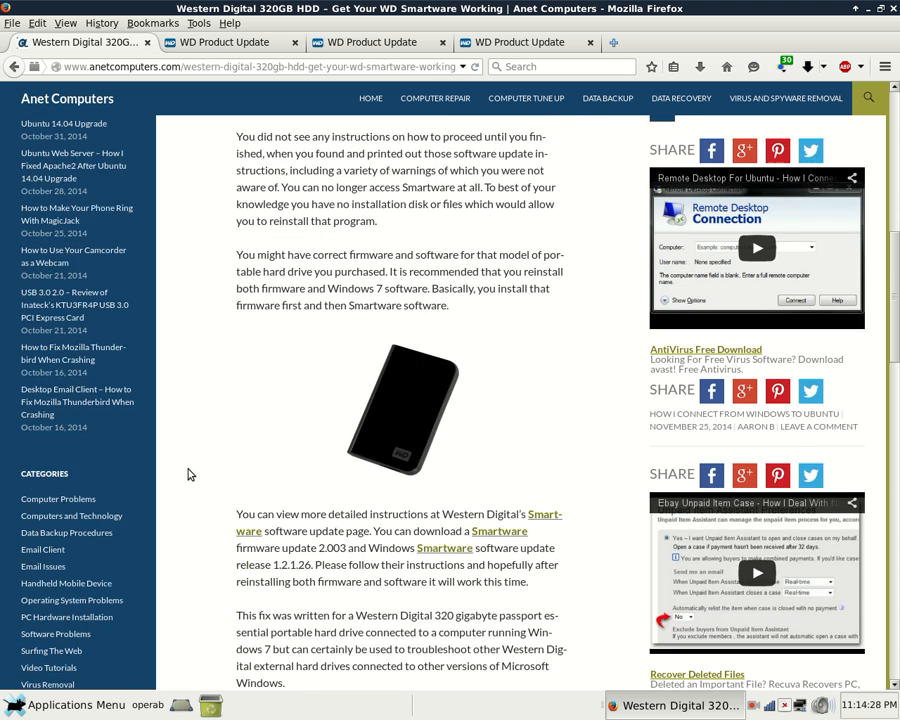
scroll(down, 3)
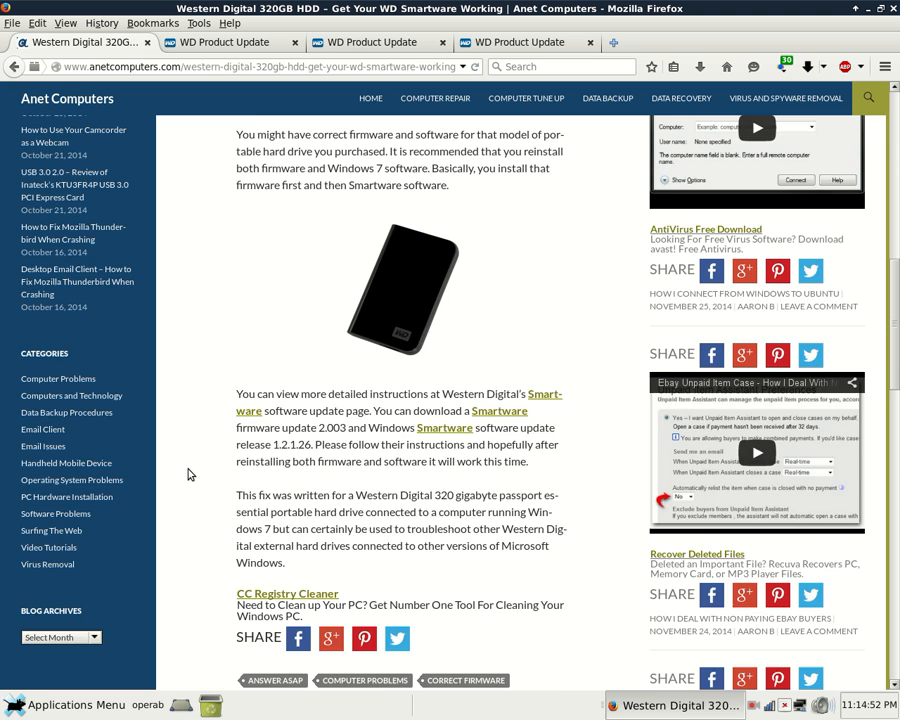
Scroll slightly further past the Western Digital firmware and SmartWare download paragraph
scroll(down, 3)
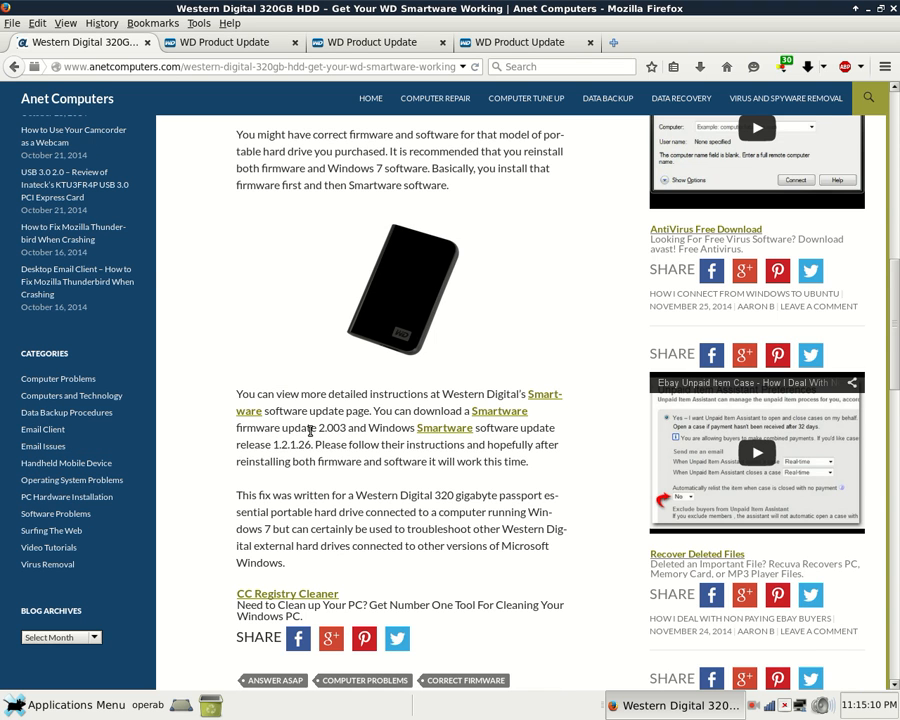
mouse_move(300, 440)
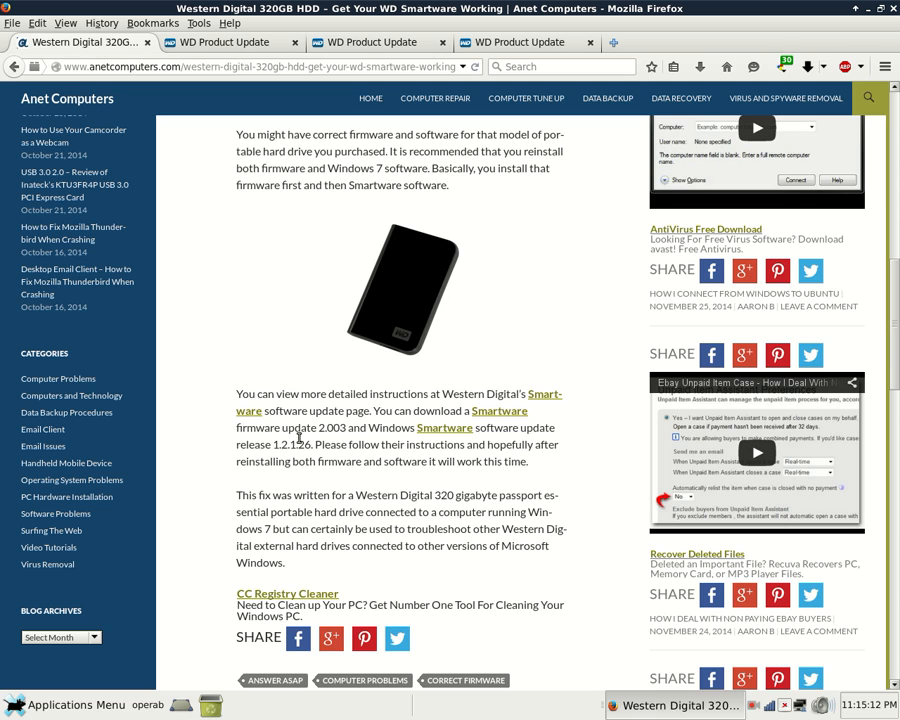
mouse_move(209, 462)
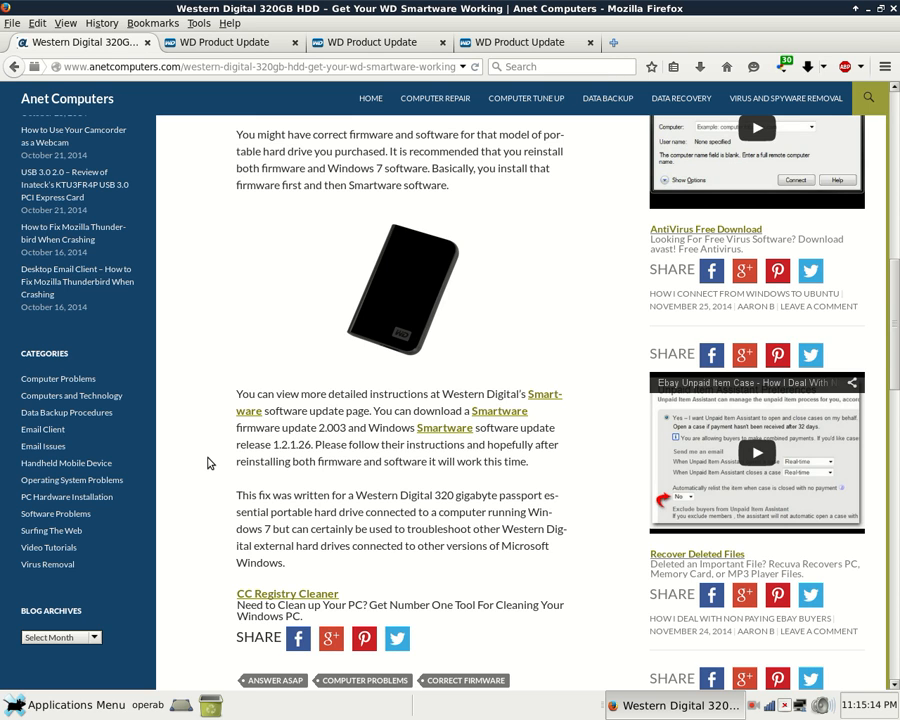
mouse_move(216, 461)
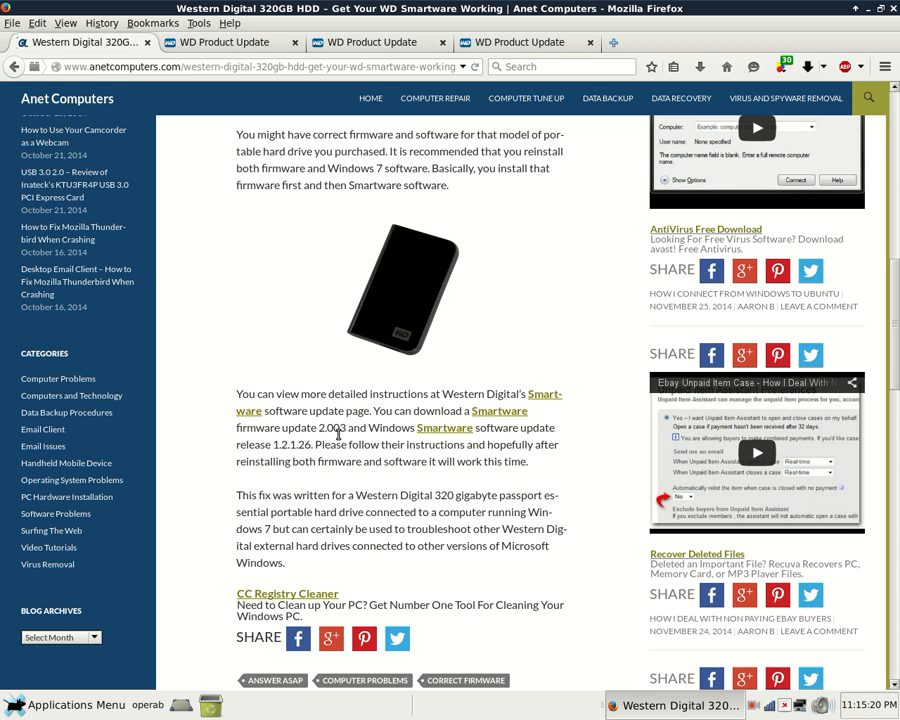
mouse_move(330, 441)
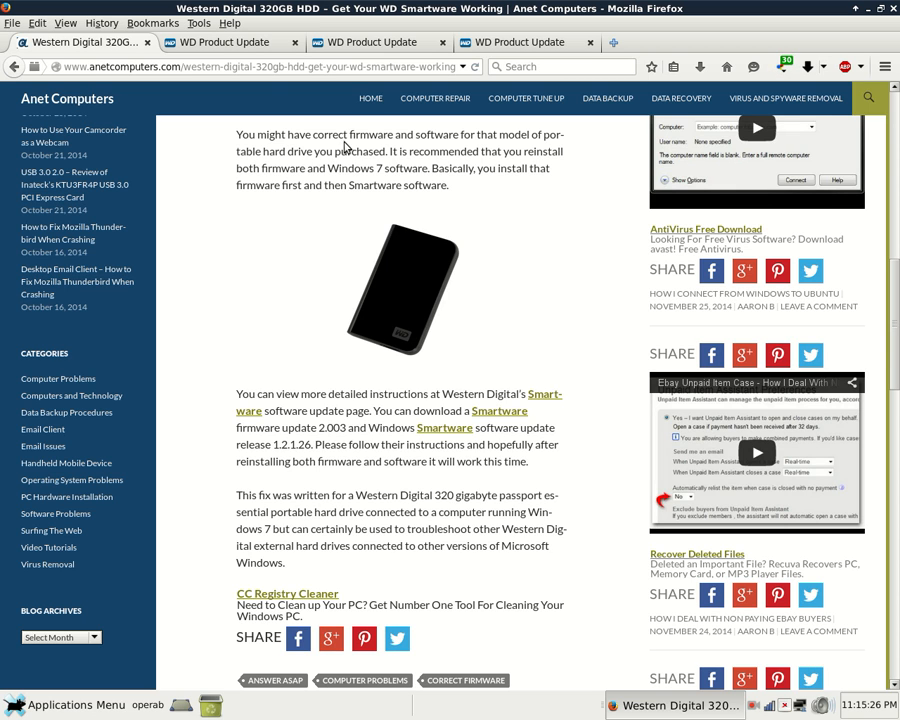
mouse_move(220, 43)
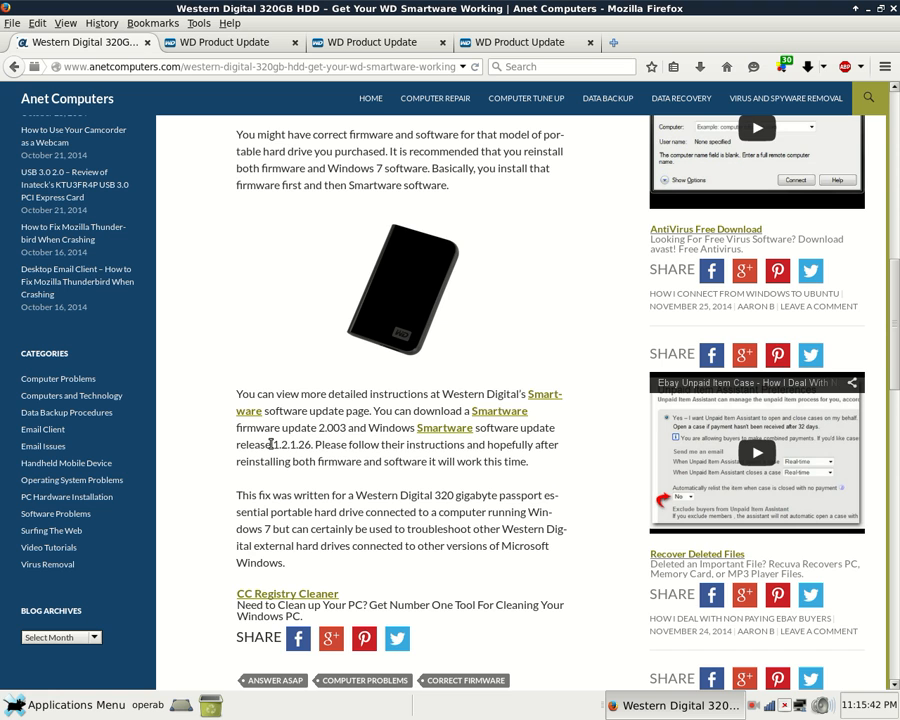
mouse_move(266, 208)
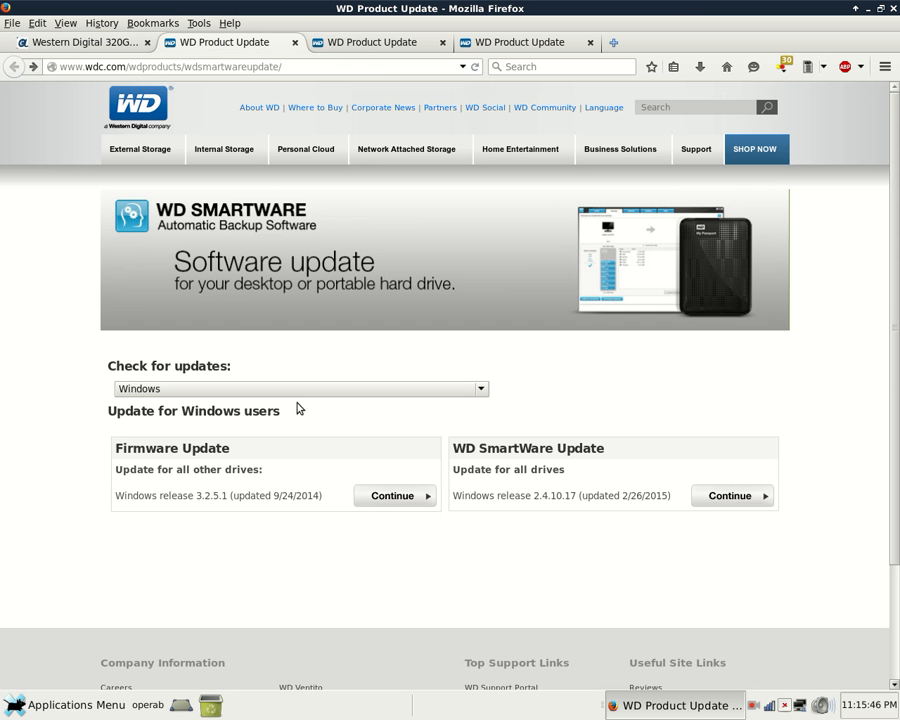
Choose Windows as the operating system, then view the Windows firmware 3.2.5.1 update page
scroll(down, 3)
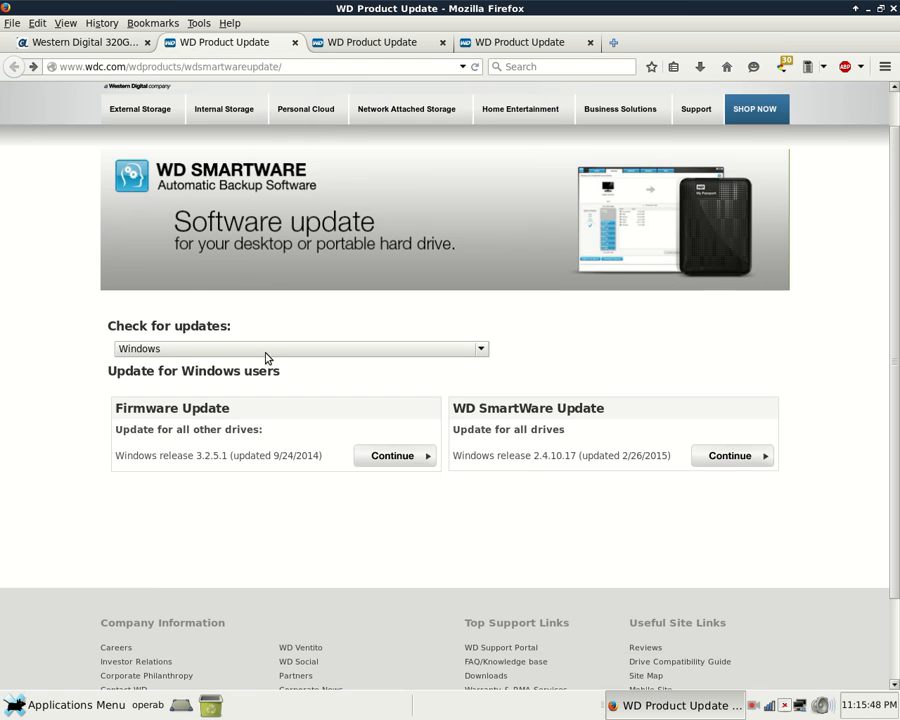
mouse_move(192, 308)
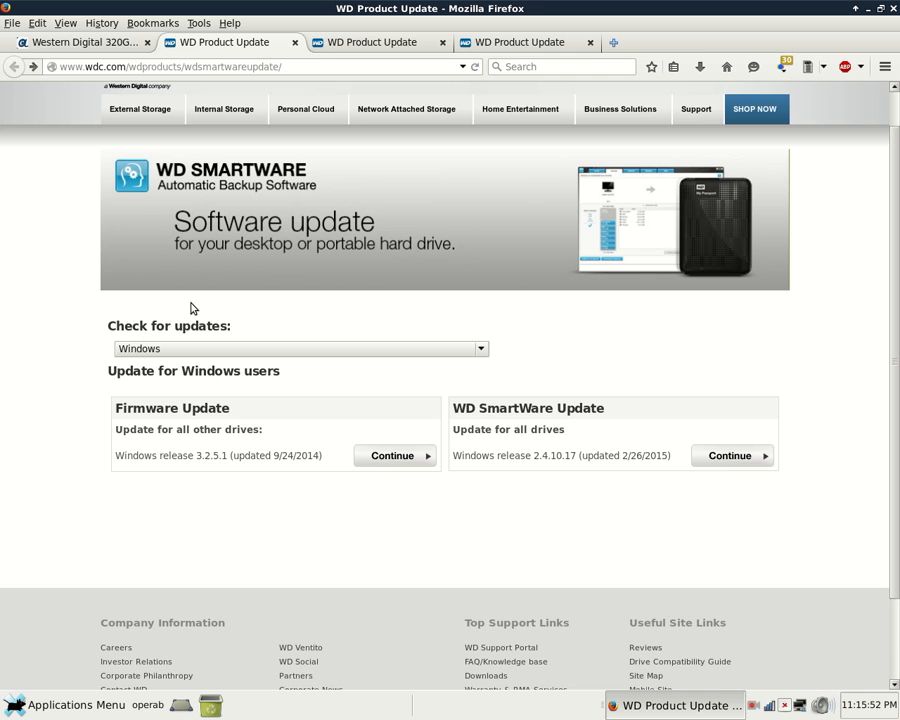
scroll(down, 3)
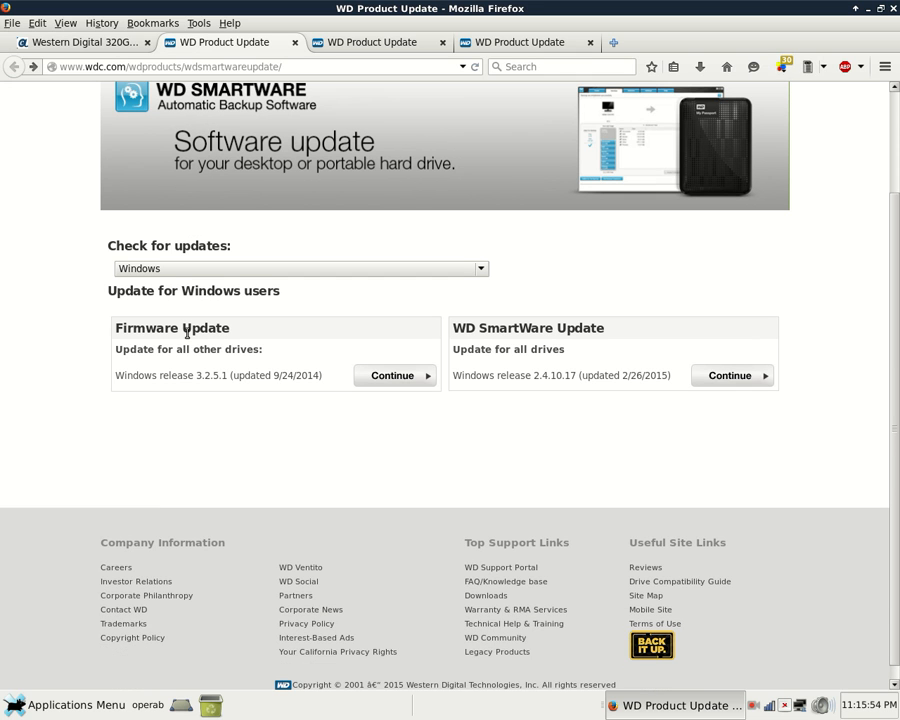
mouse_move(185, 425)
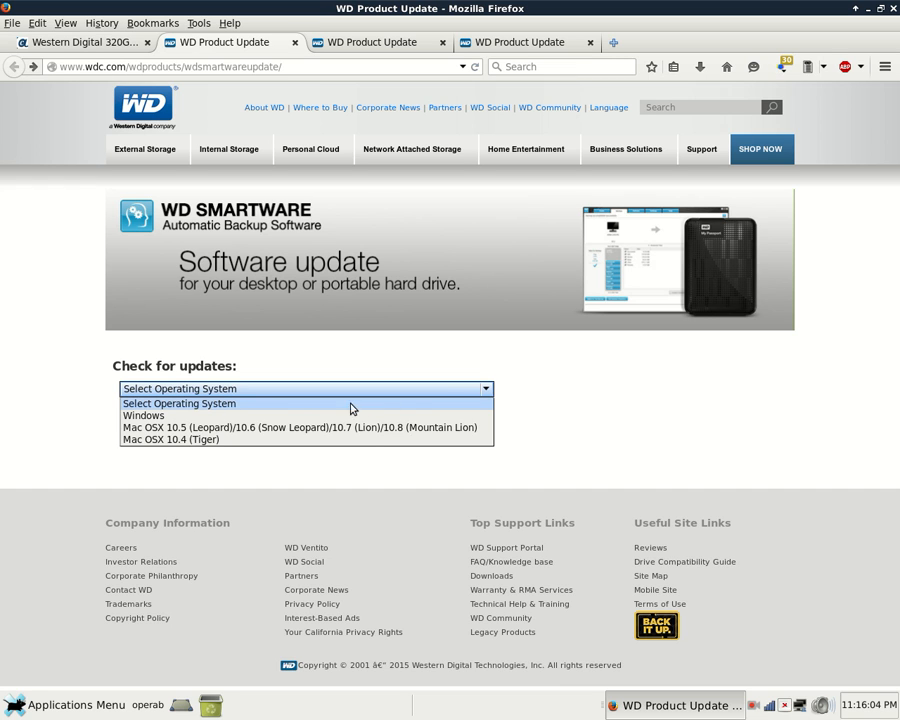
mouse_move(280, 415)
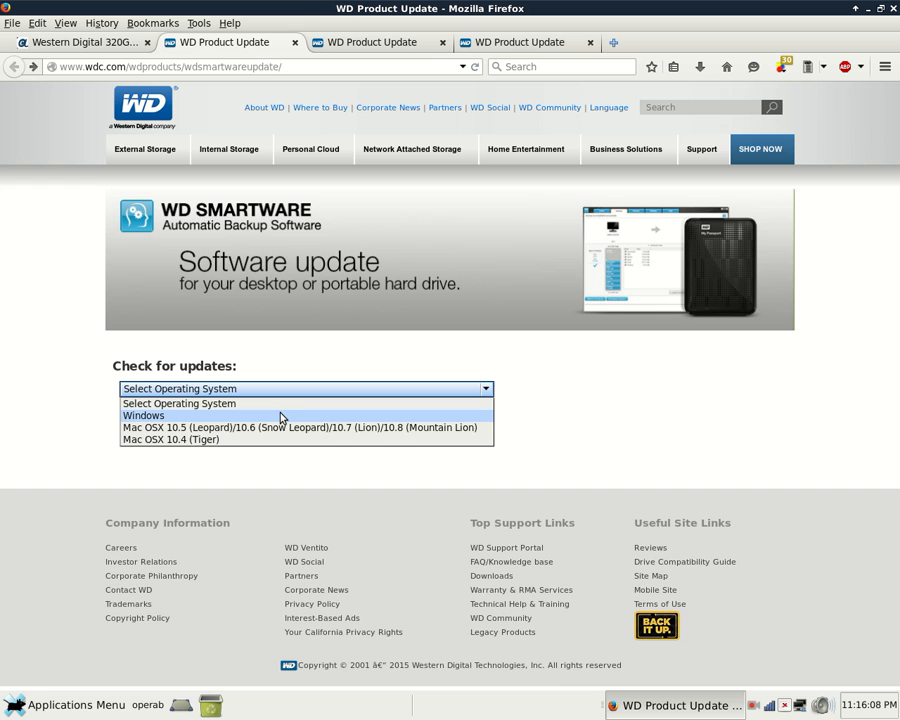
mouse_move(193, 415)
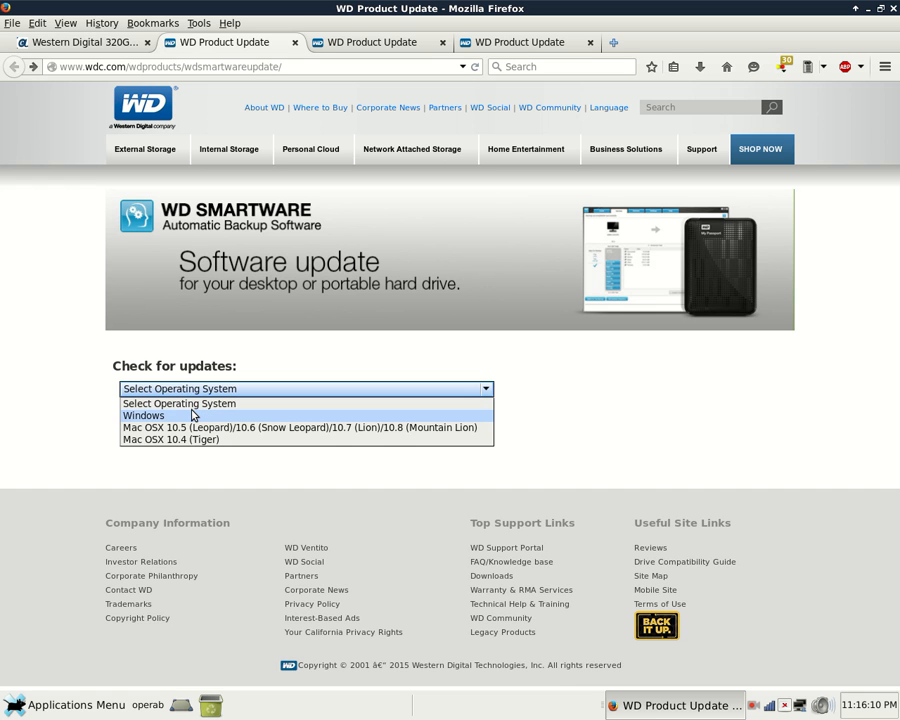
click(142, 415)
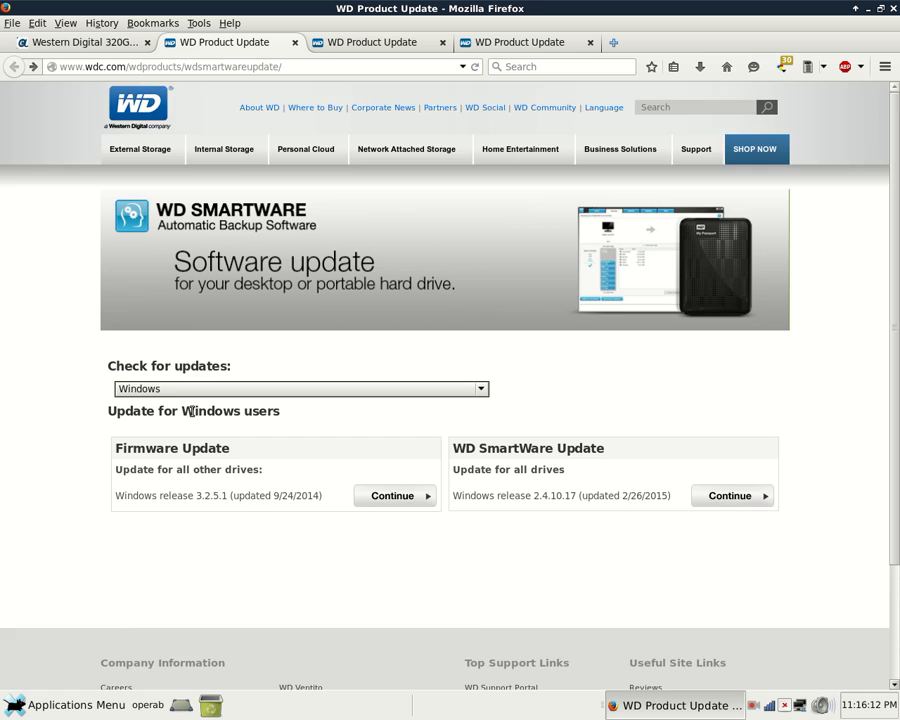
scroll(down, 3)
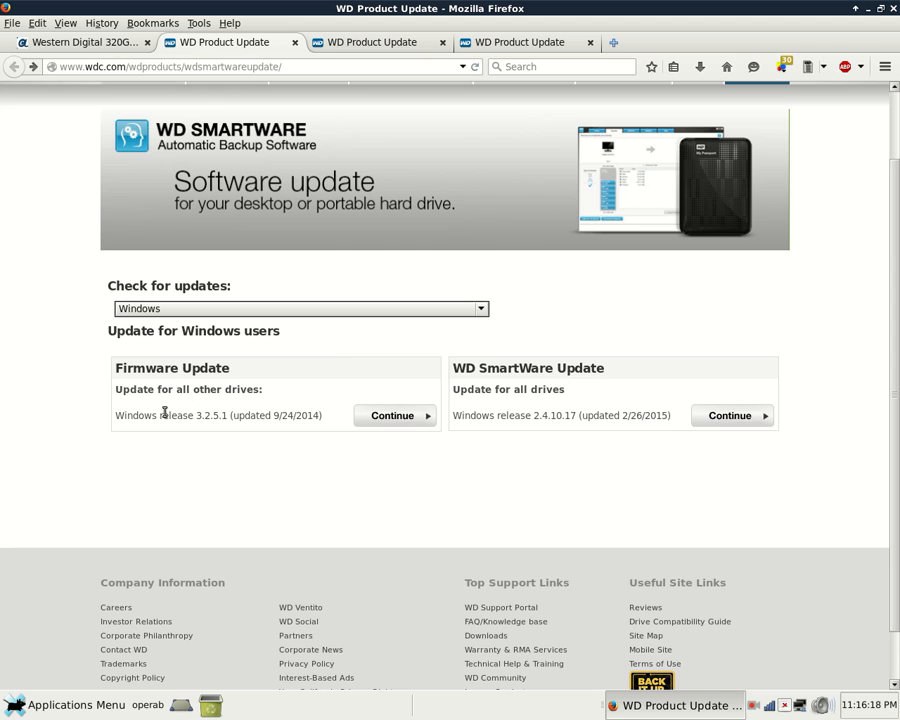
mouse_move(204, 431)
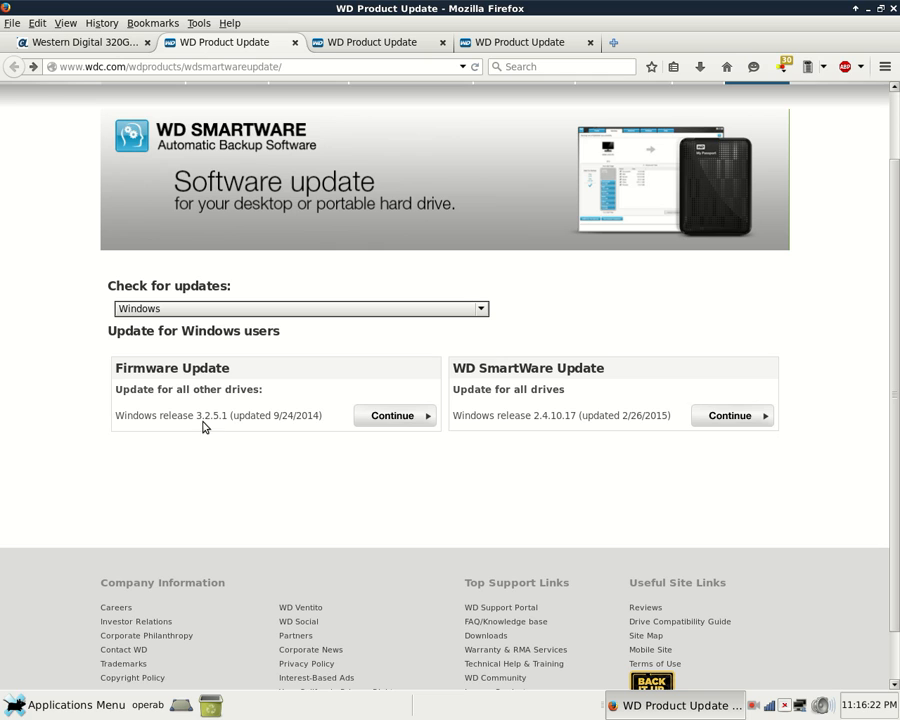
mouse_move(256, 456)
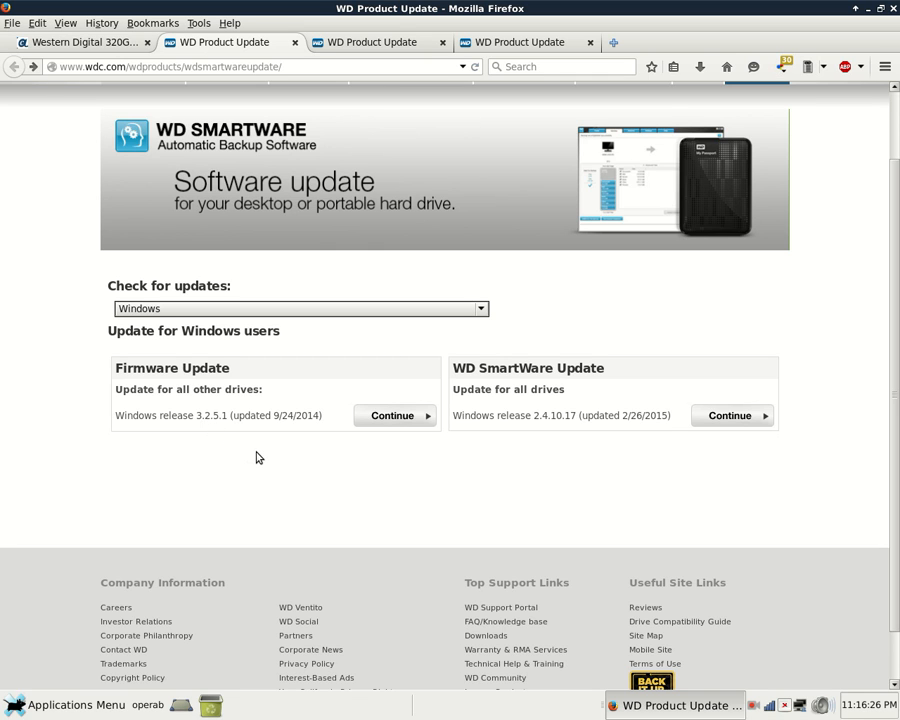
mouse_move(253, 428)
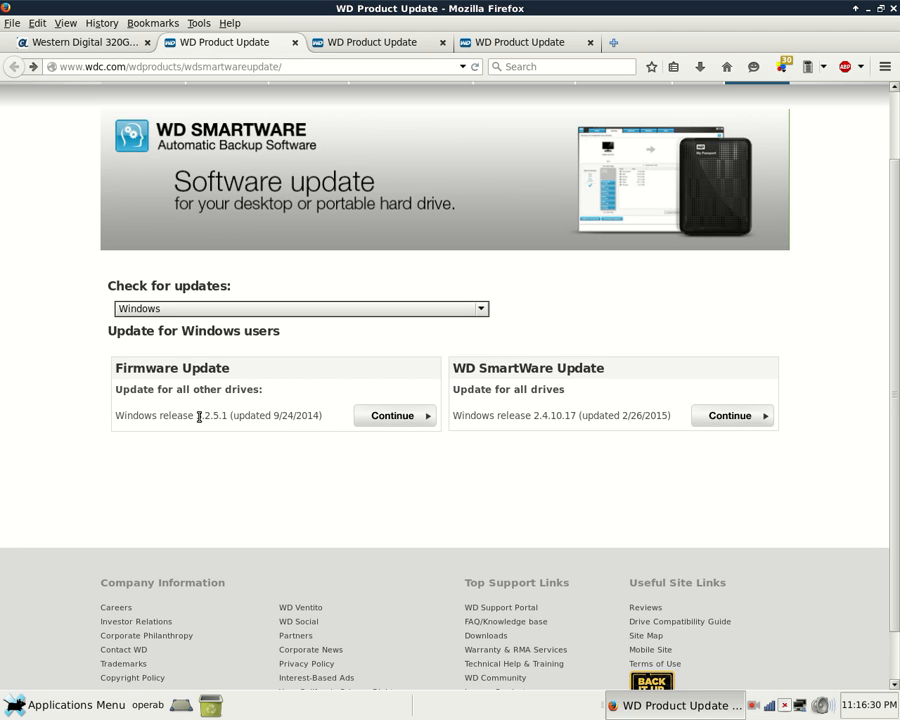
mouse_move(382, 428)
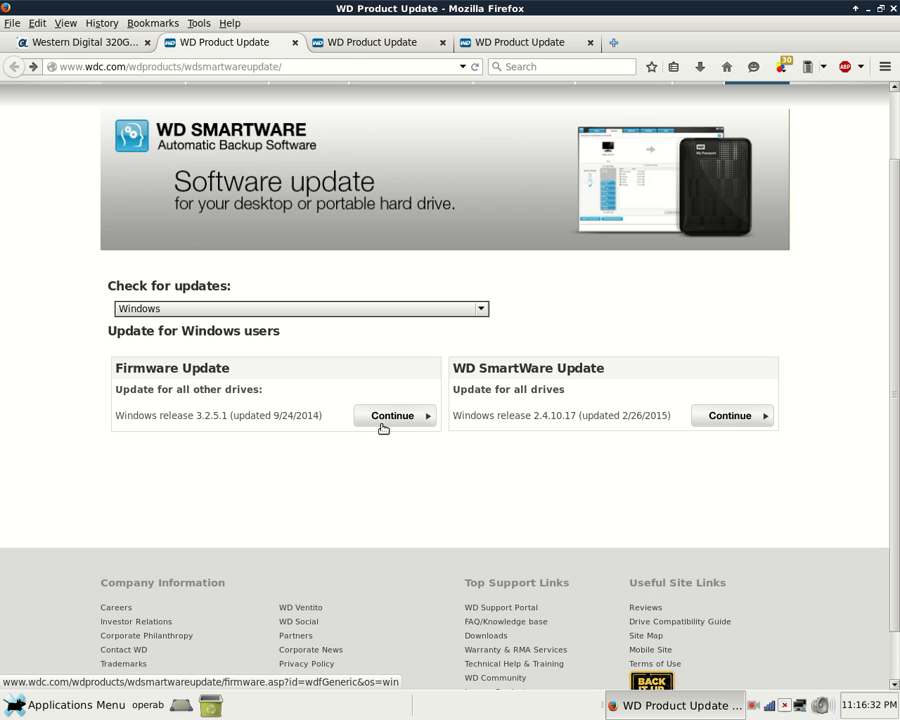
mouse_move(370, 42)
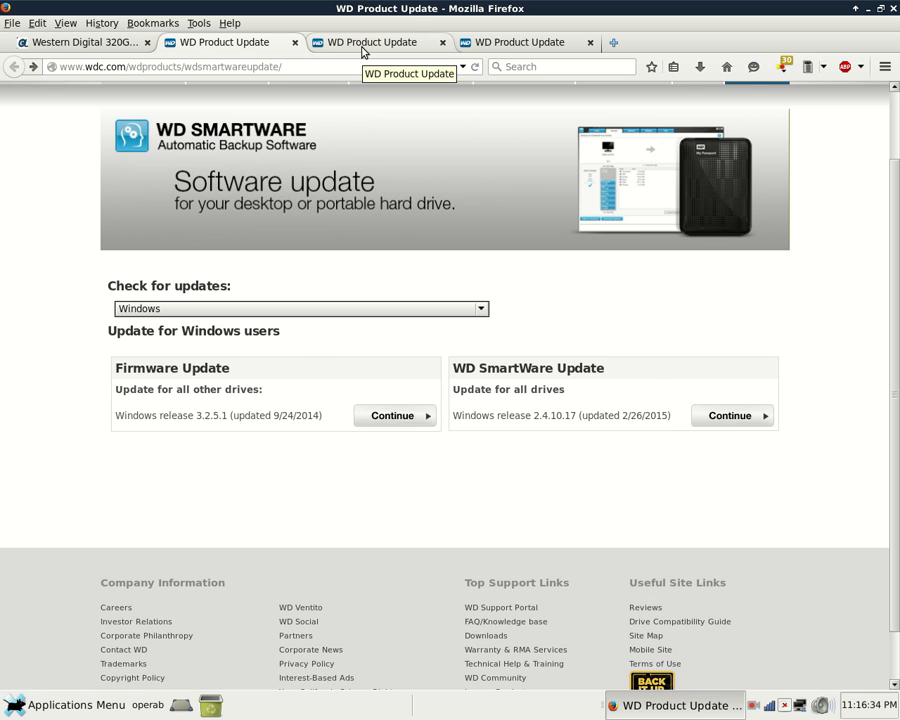
click(393, 415)
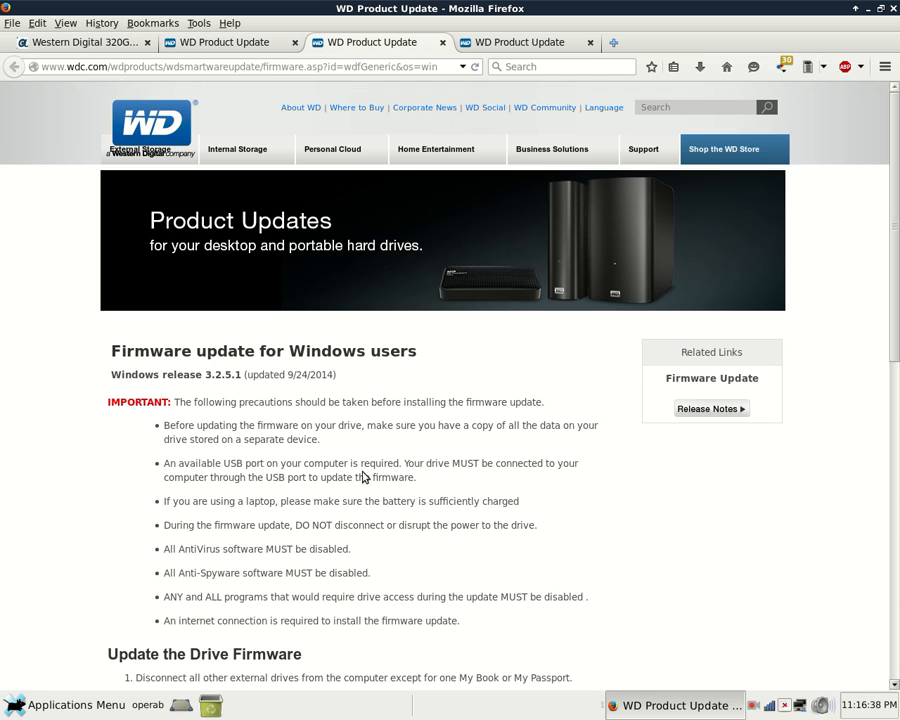
mouse_move(235, 500)
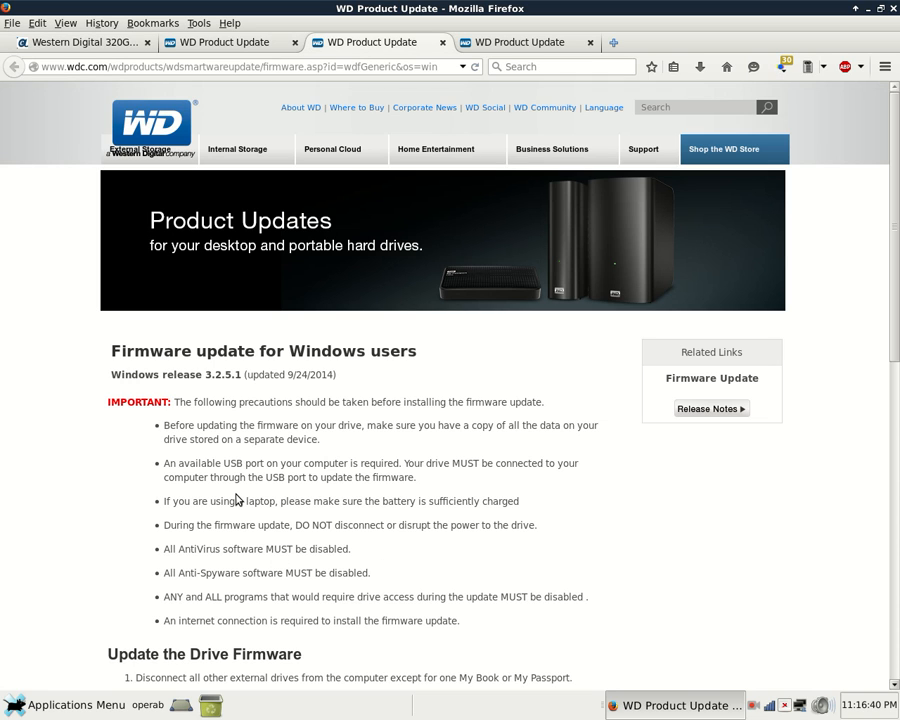
mouse_move(51, 503)
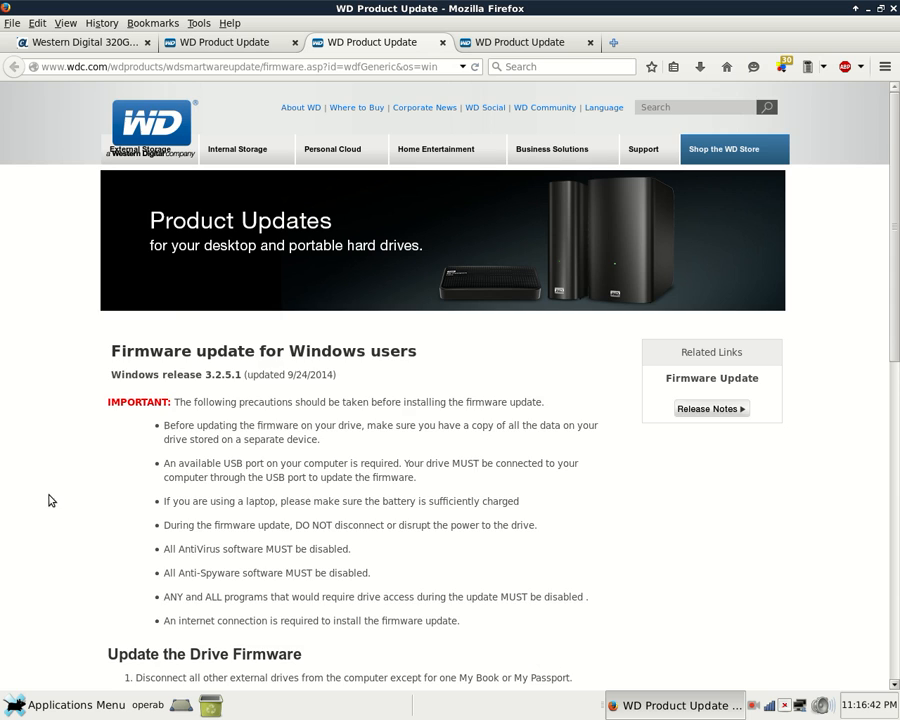
Scroll through all twelve 'Update the Drive Firmware' steps, down to rebooting the computer
scroll(down, 3)
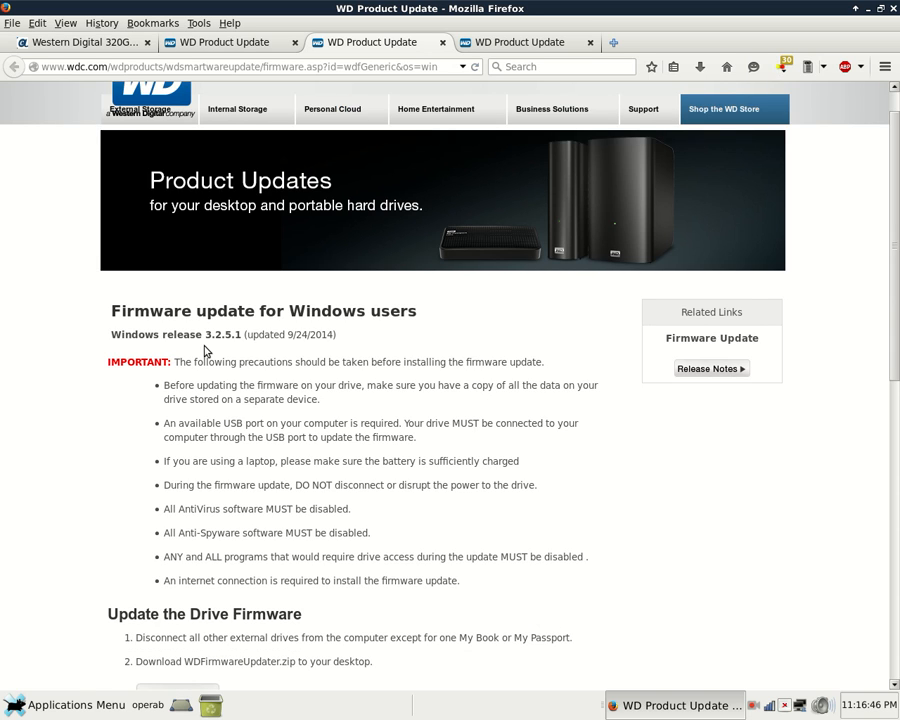
mouse_move(137, 464)
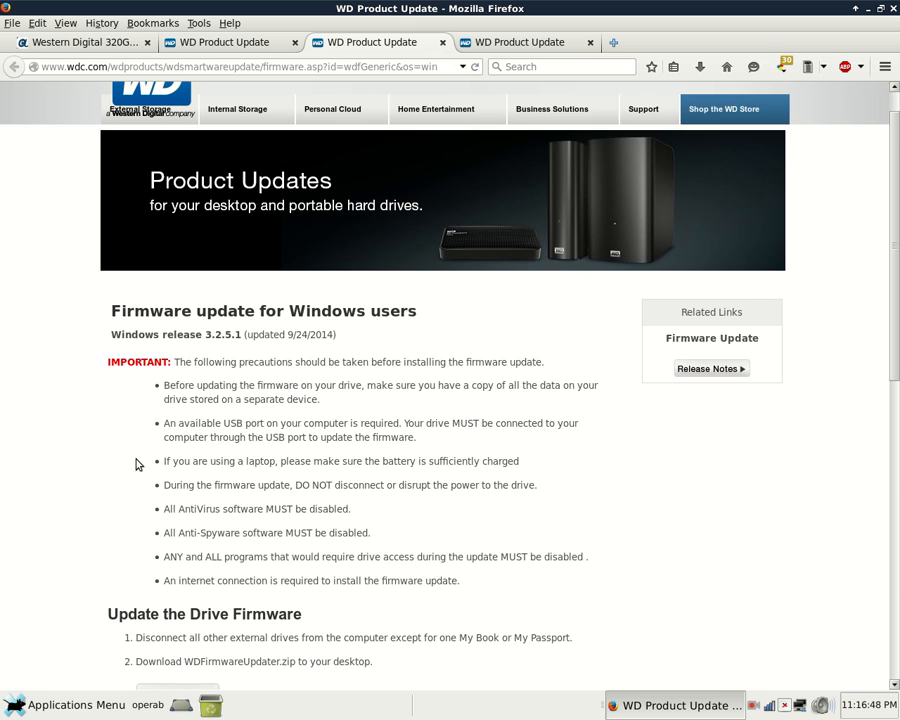
scroll(down, 3)
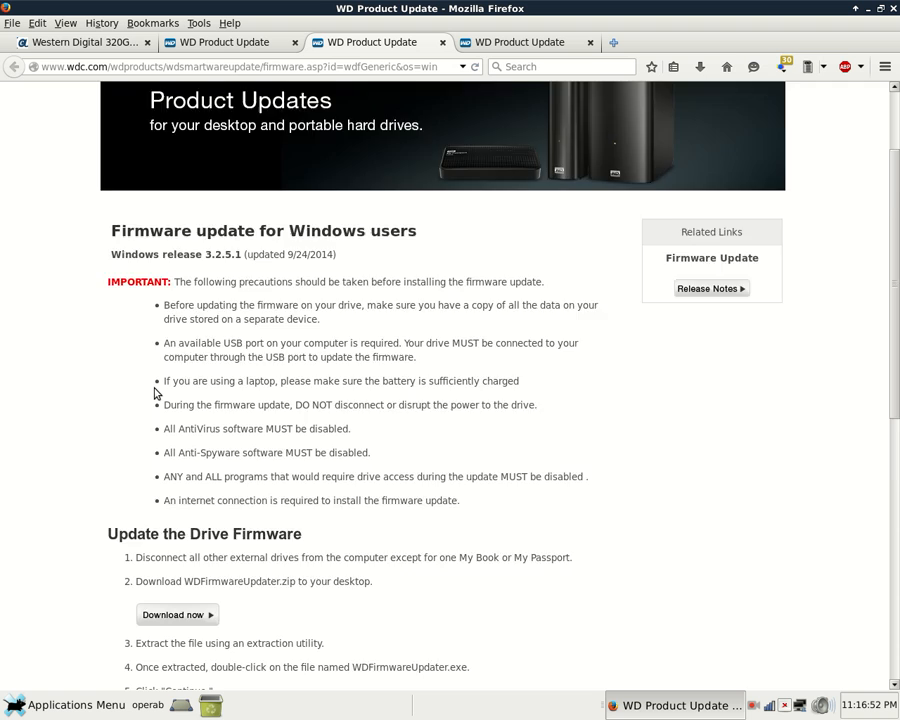
scroll(down, 3)
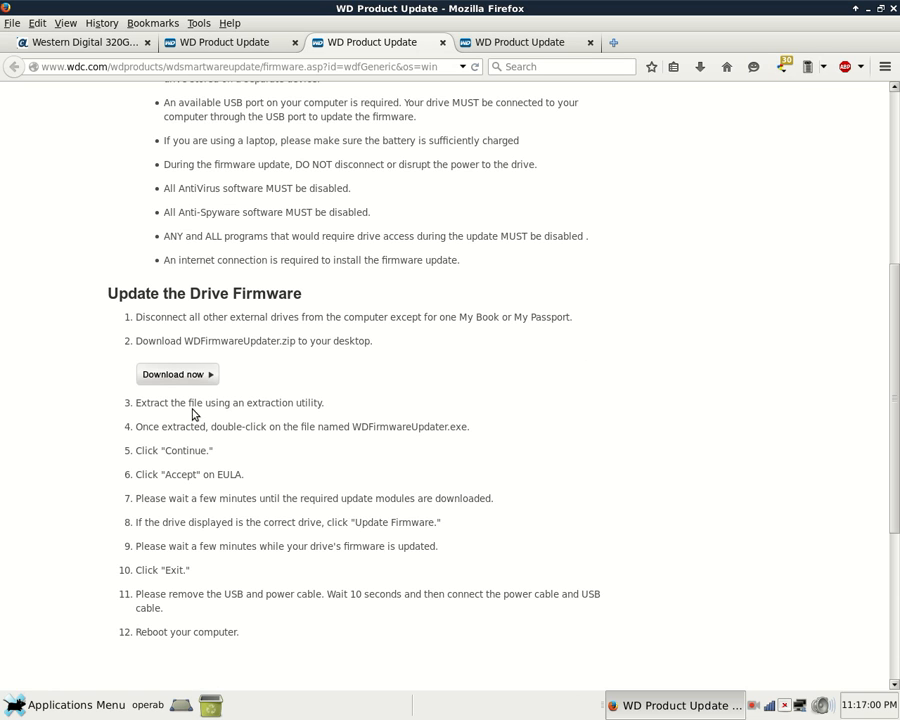
mouse_move(150, 416)
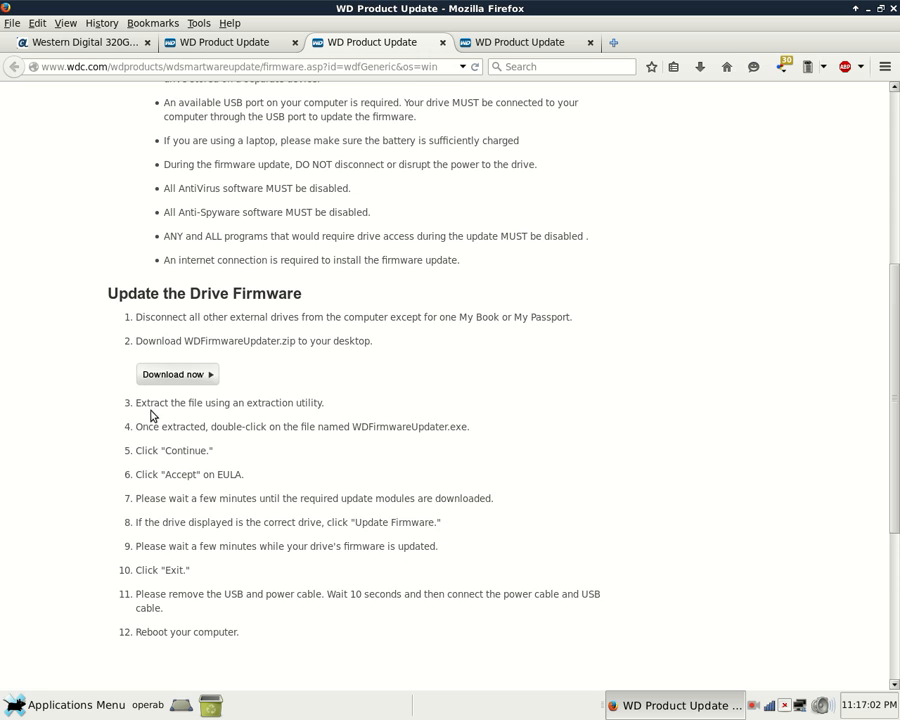
scroll(down, 3)
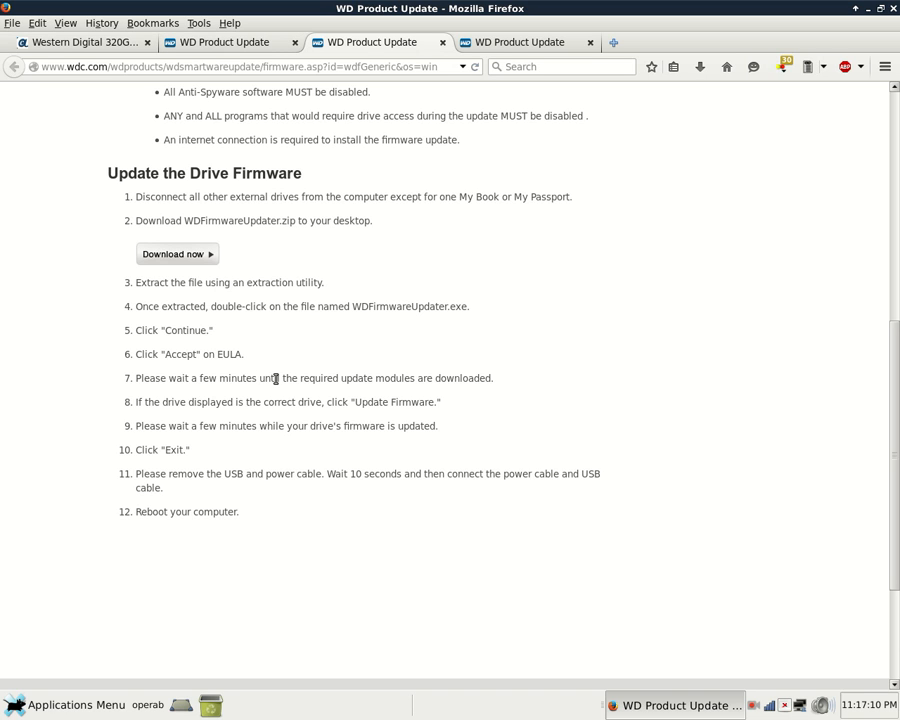
mouse_move(271, 391)
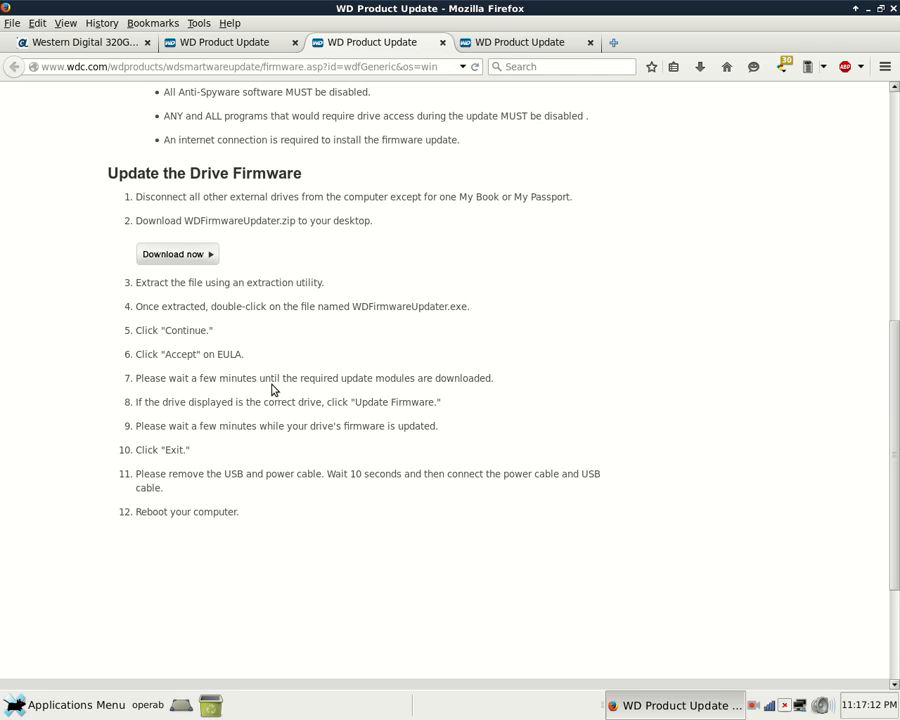
mouse_move(280, 381)
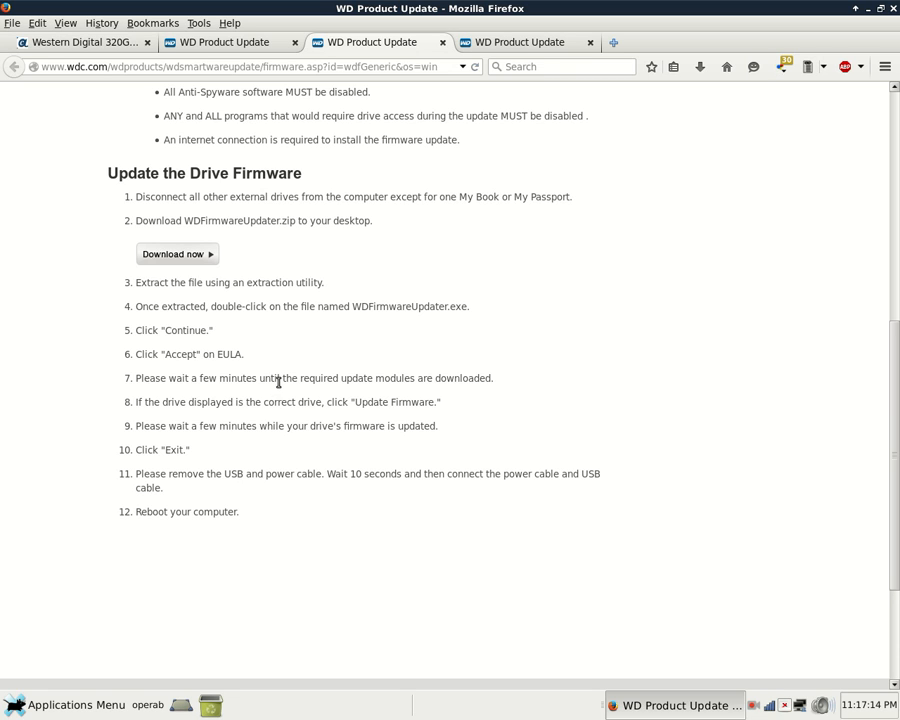
mouse_move(286, 378)
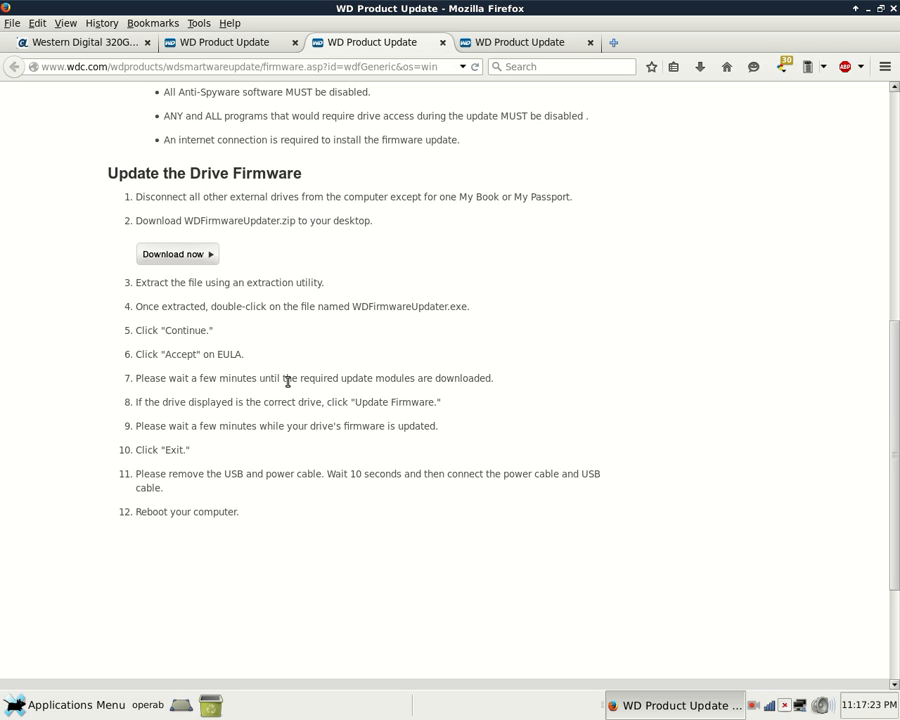
mouse_move(304, 216)
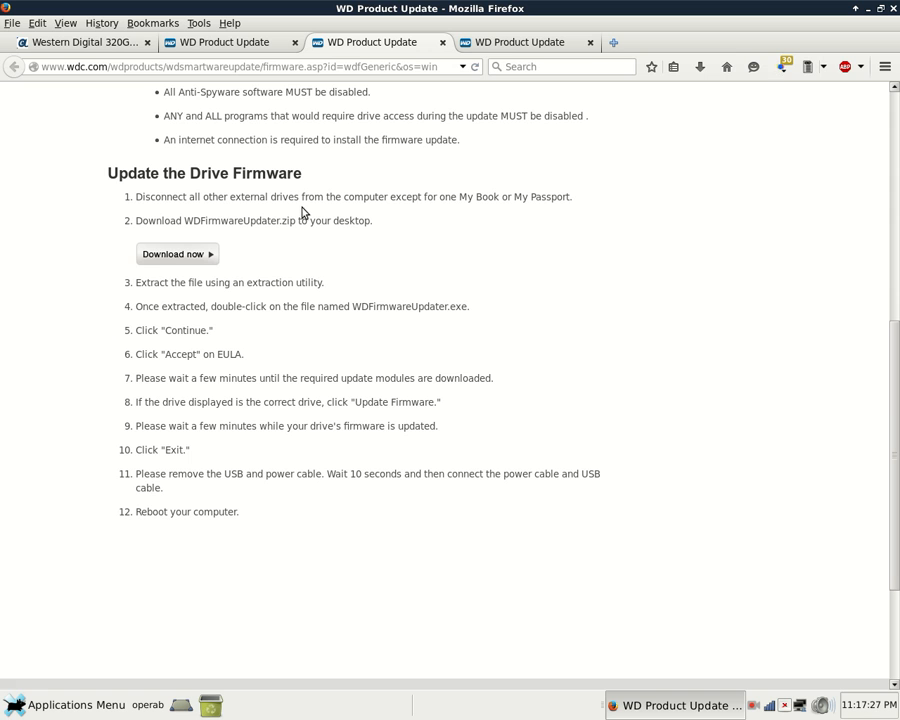
mouse_move(286, 166)
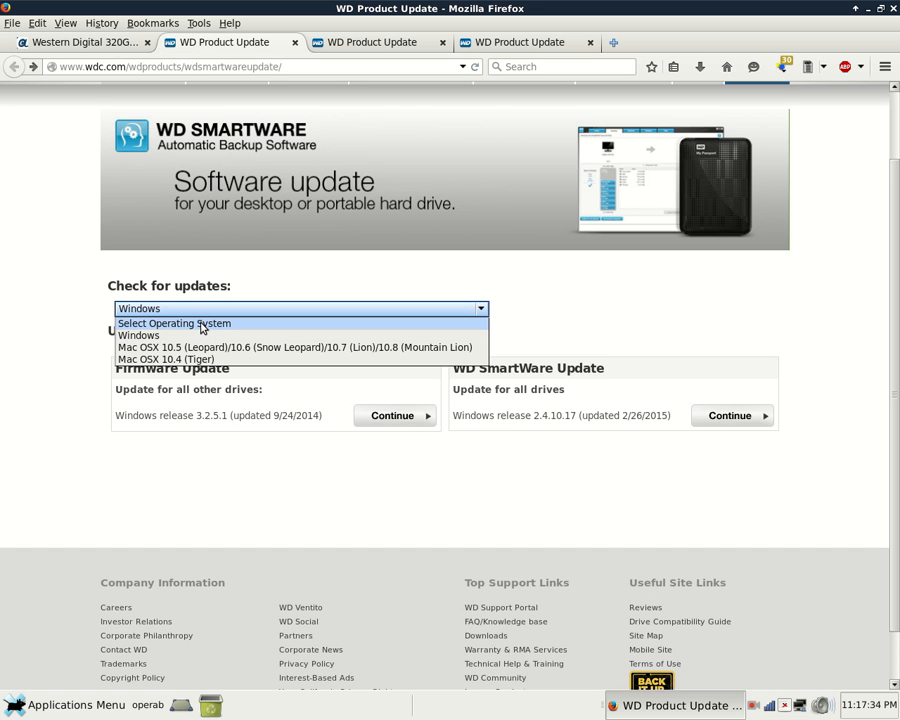
click(174, 323)
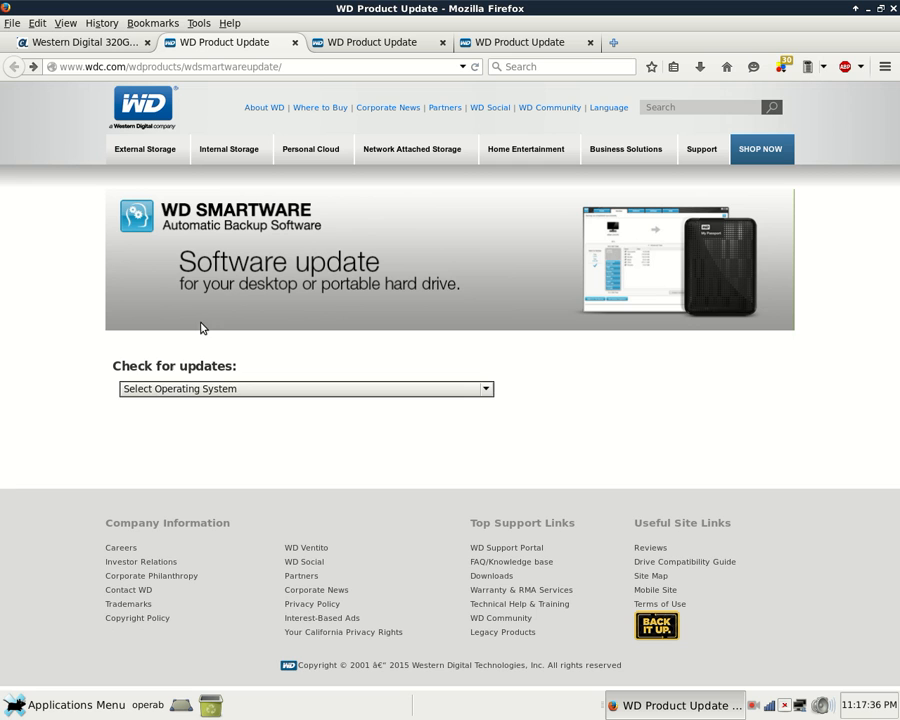
click(304, 388)
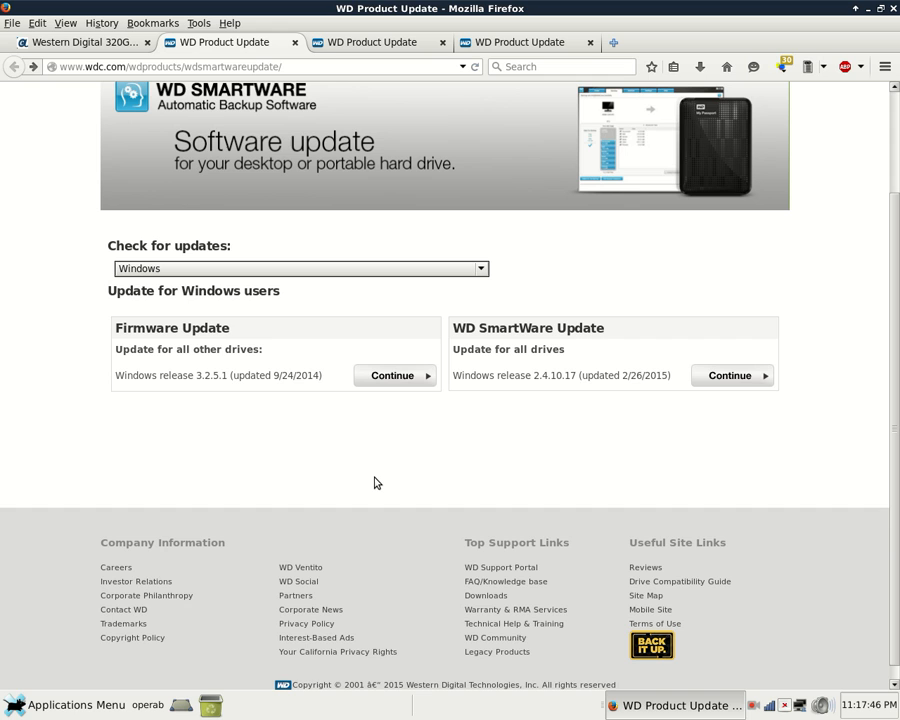
mouse_move(511, 298)
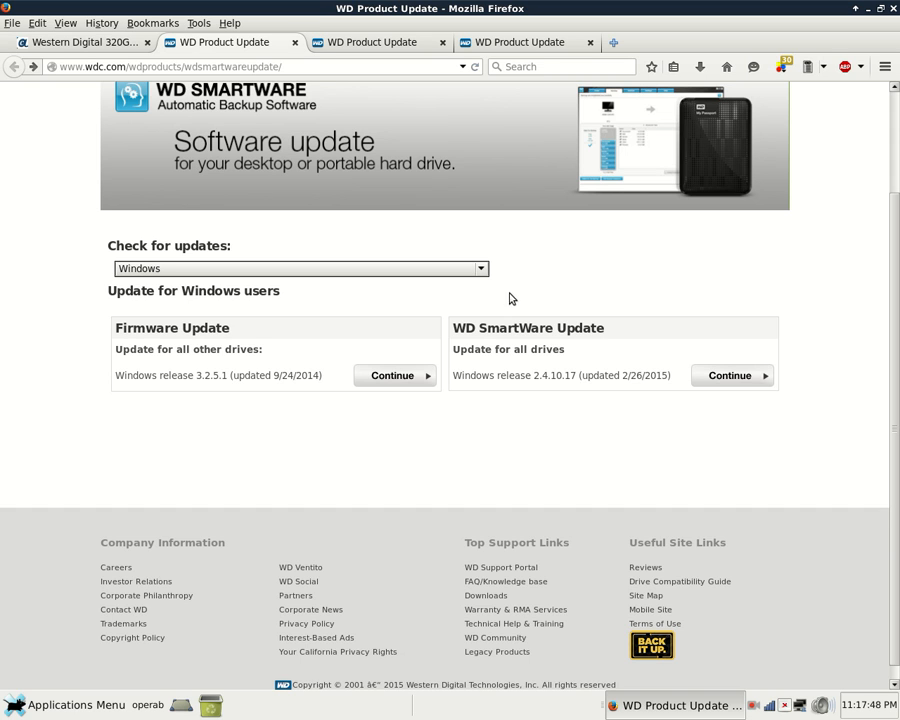
mouse_move(812, 401)
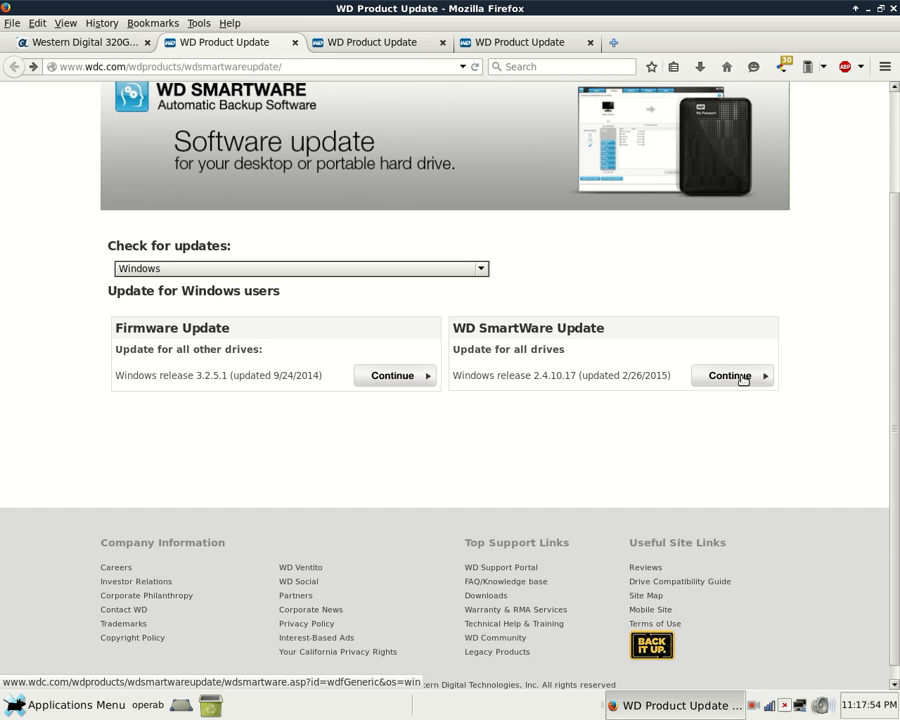
mouse_move(487, 389)
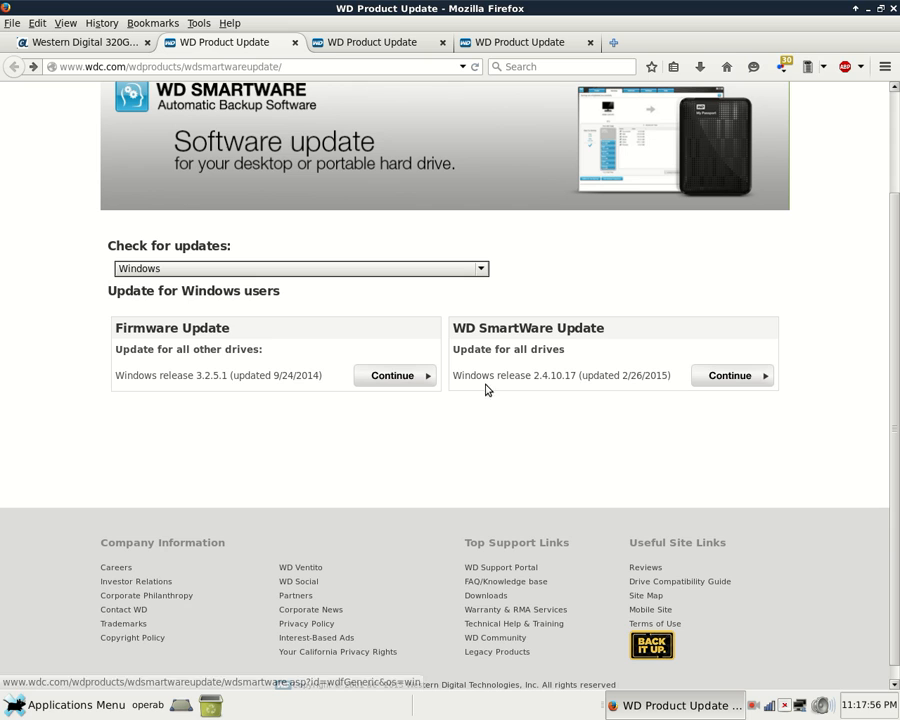
mouse_move(467, 501)
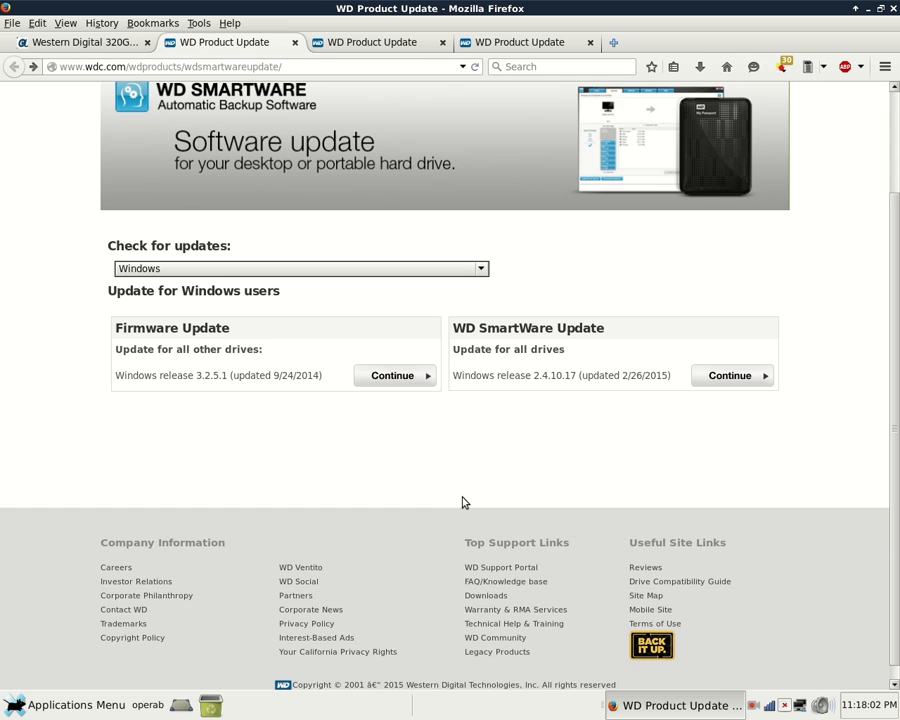
mouse_move(458, 501)
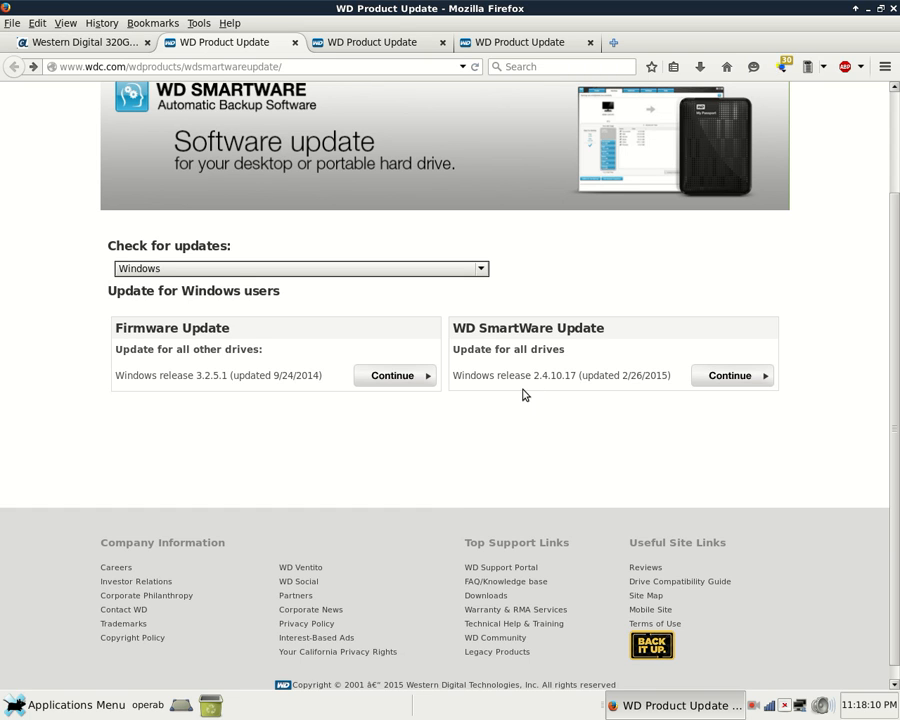
mouse_move(537, 376)
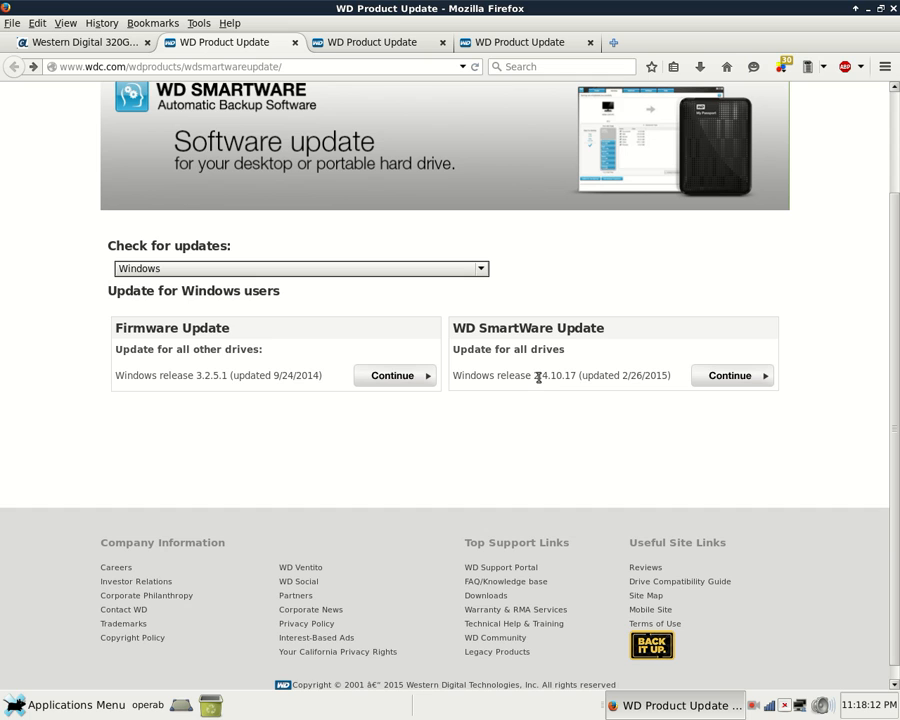
mouse_move(531, 389)
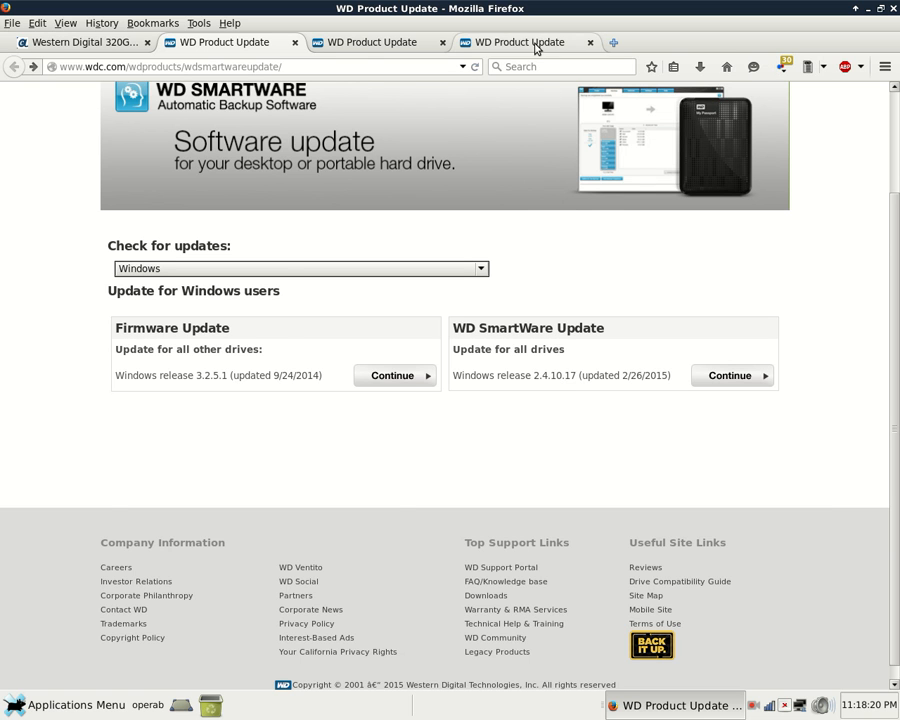
View the WD SmartWare 2.4.10.17 Windows page and scroll through its five update steps
click(731, 375)
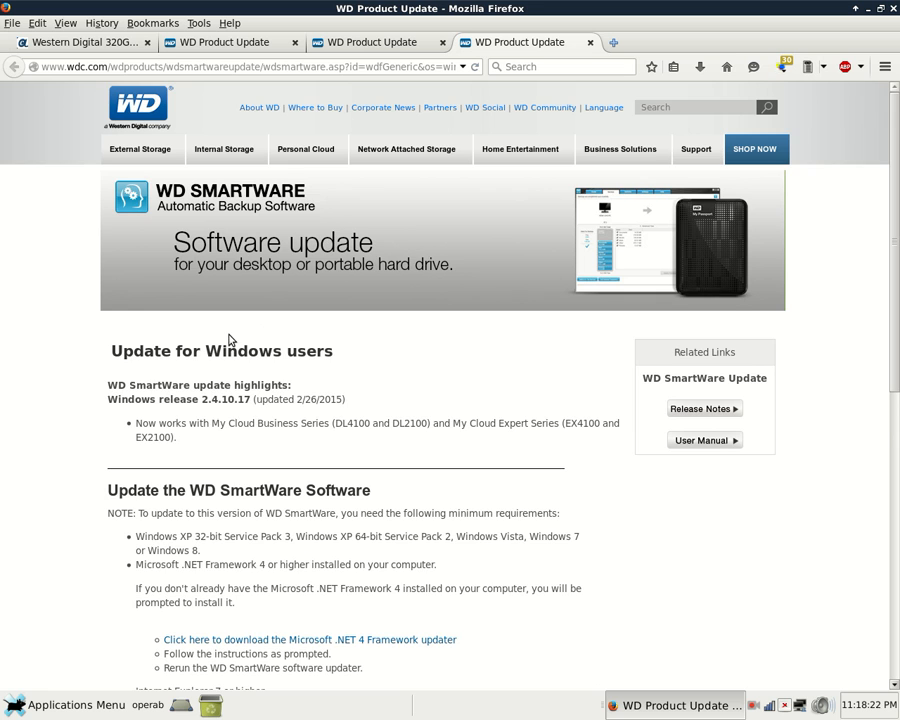
scroll(down, 3)
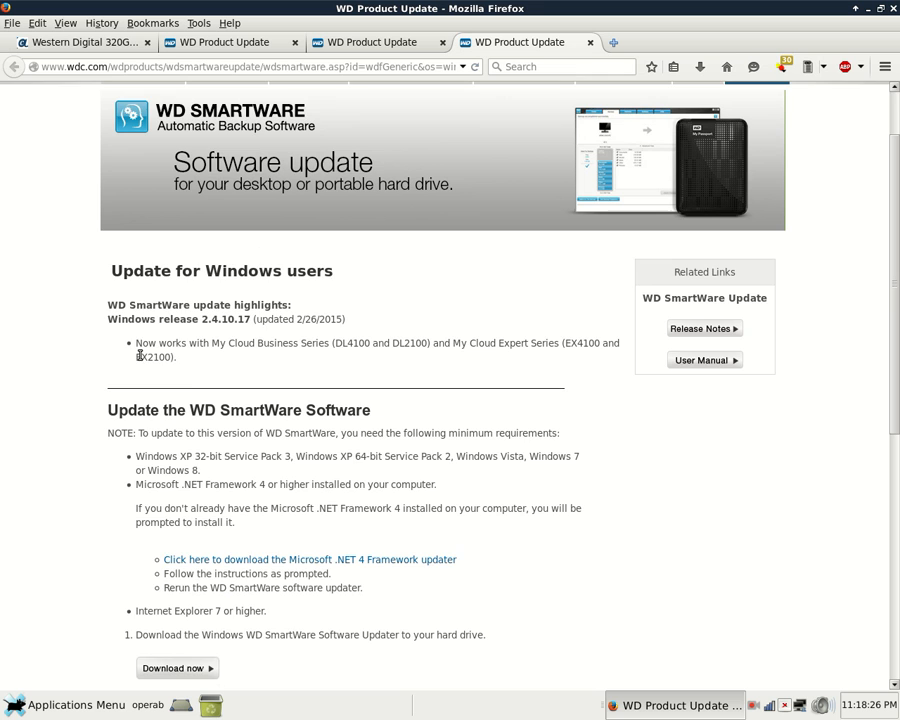
scroll(down, 3)
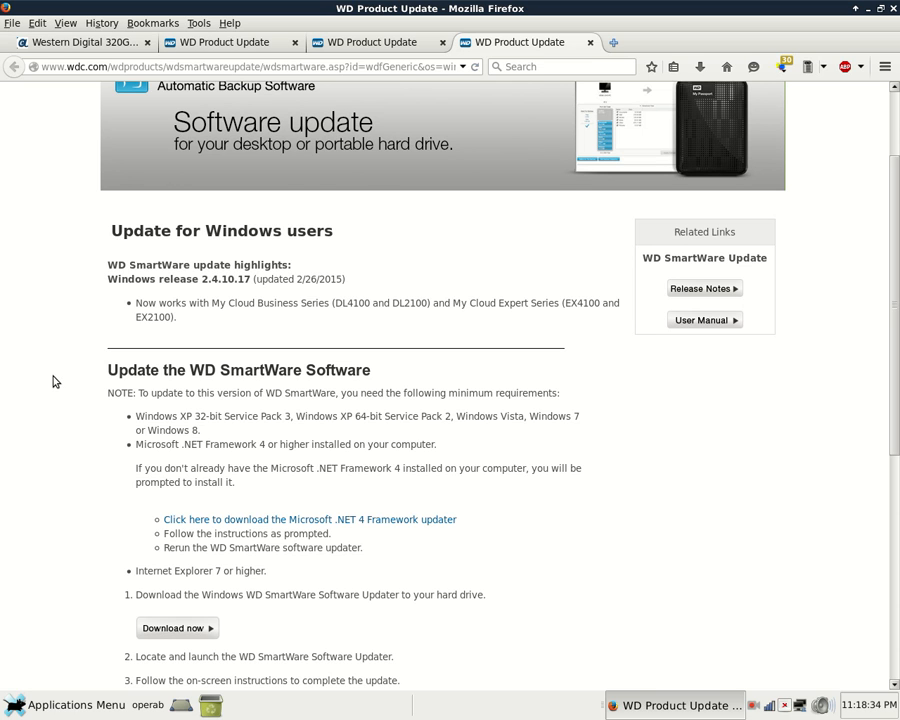
scroll(down, 3)
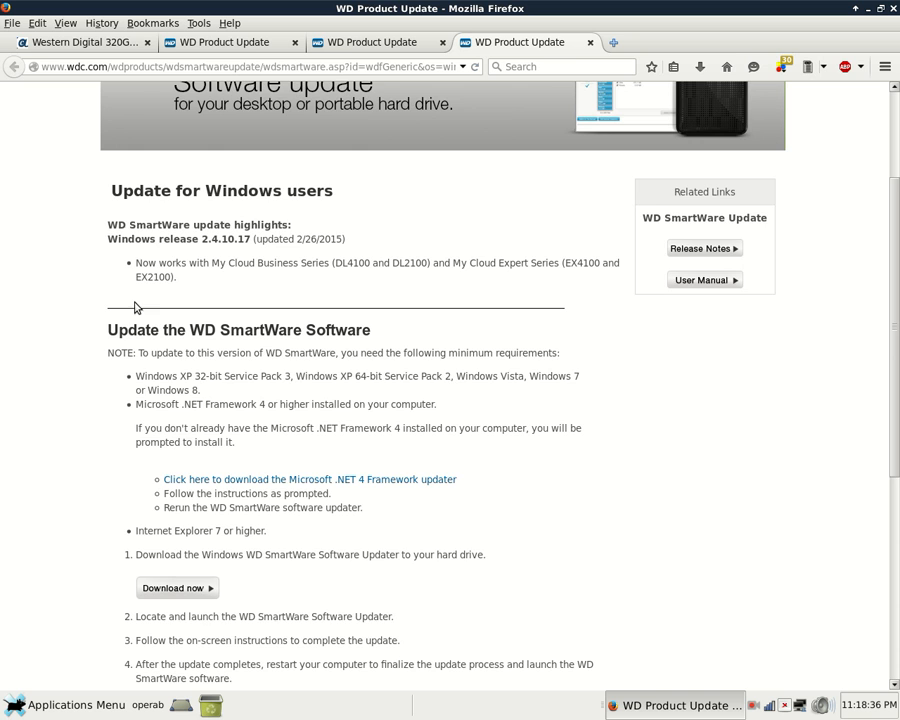
scroll(down, 3)
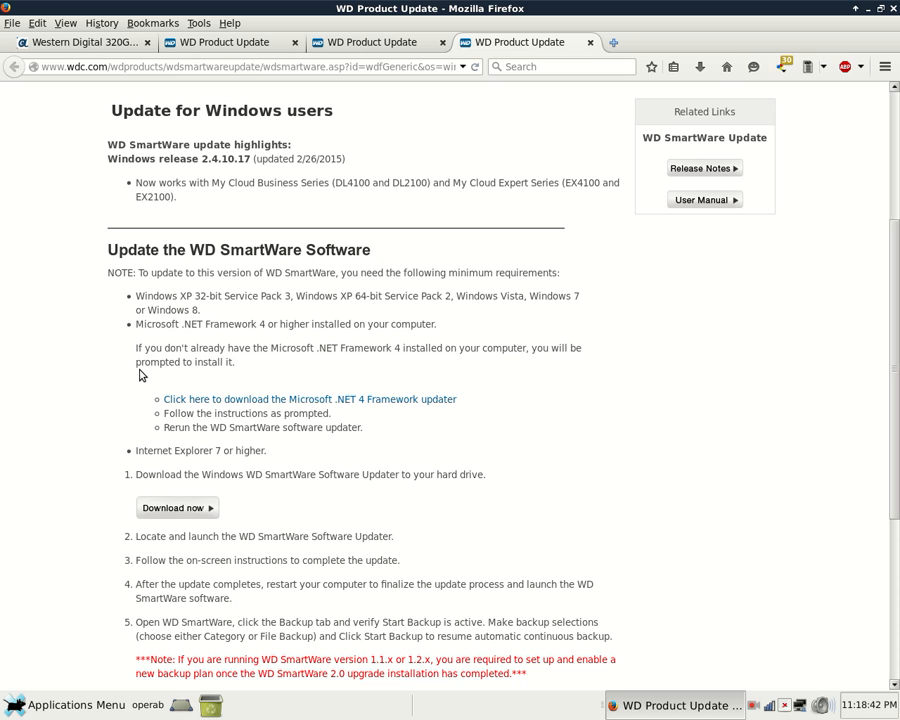
mouse_move(143, 380)
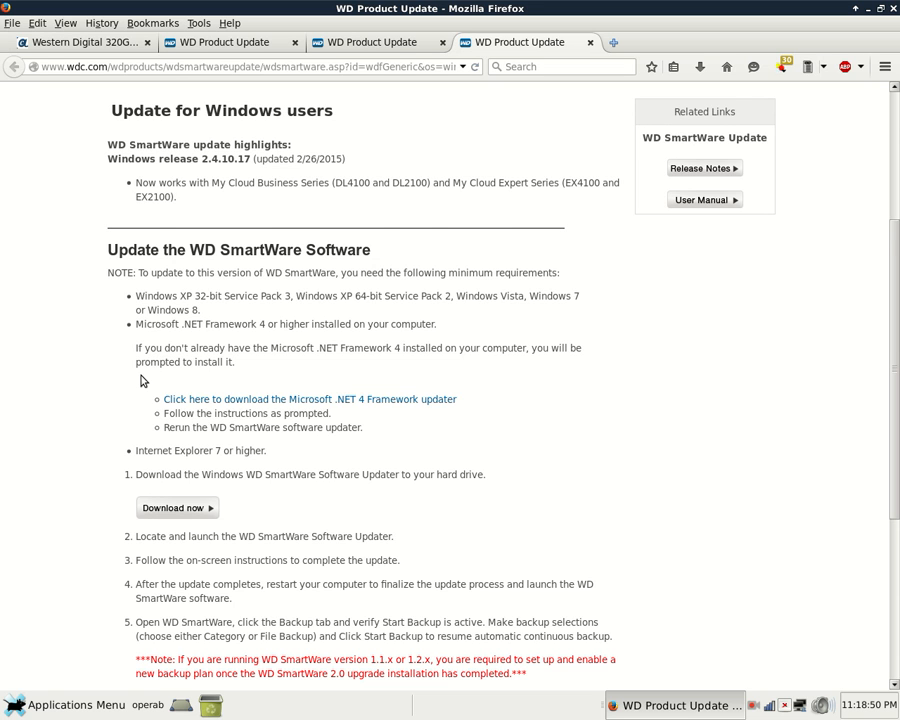
scroll(down, 3)
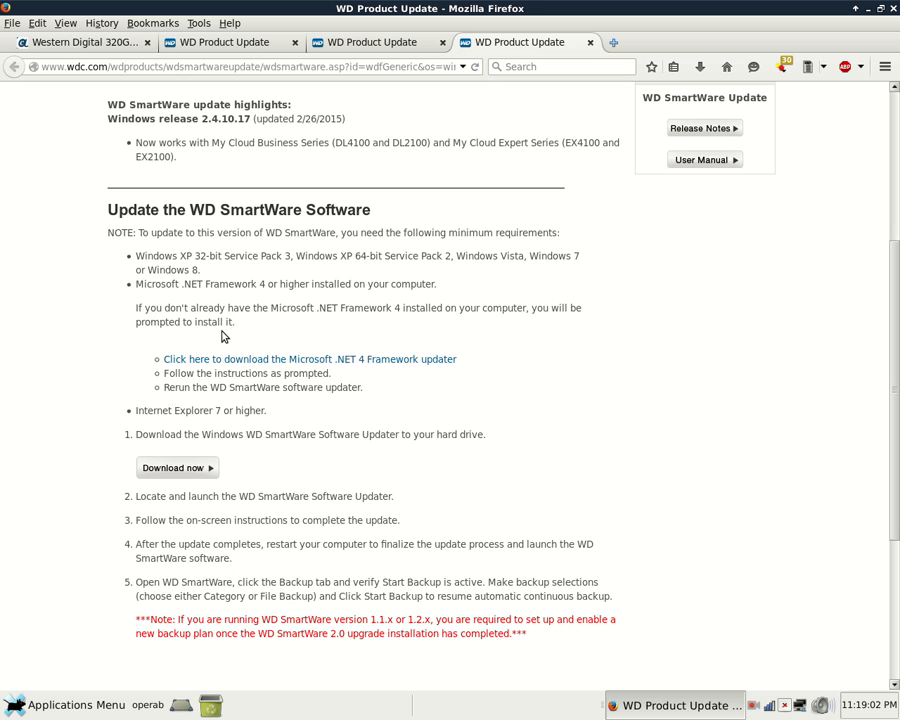
scroll(down, 3)
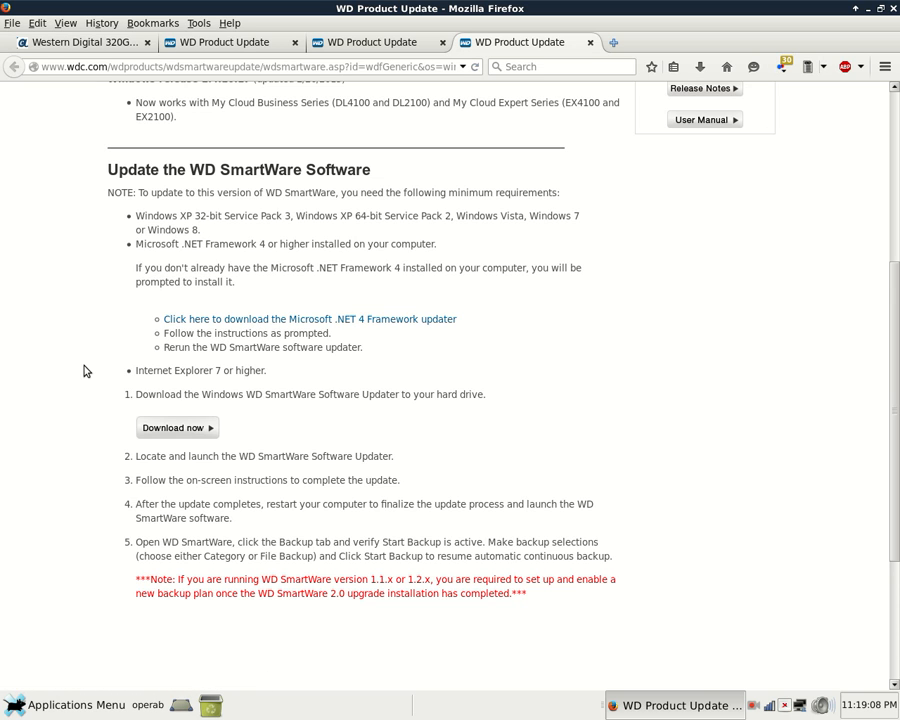
mouse_move(81, 369)
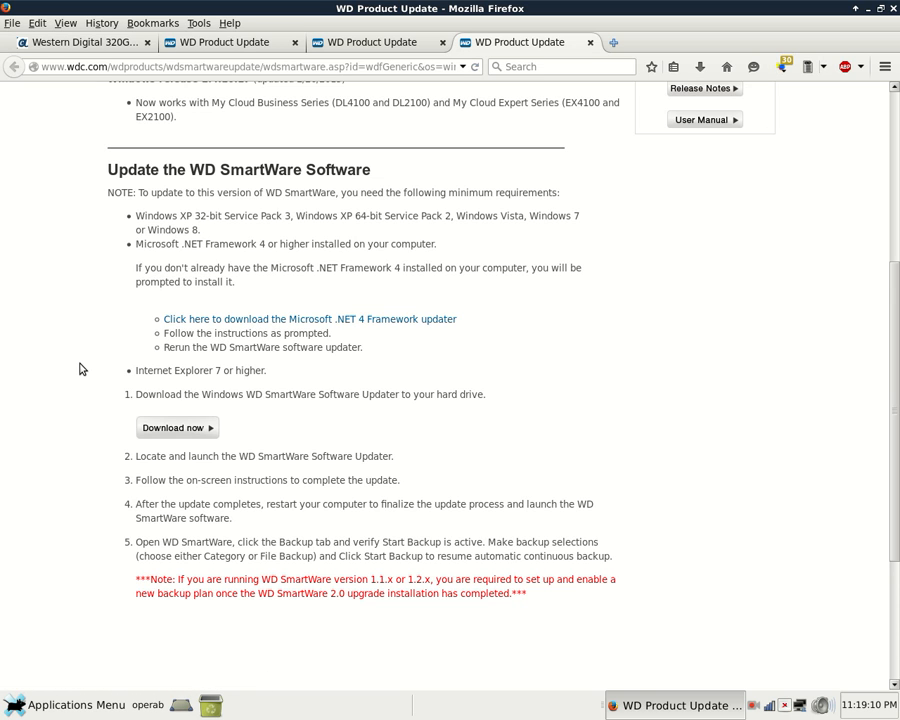
mouse_move(255, 370)
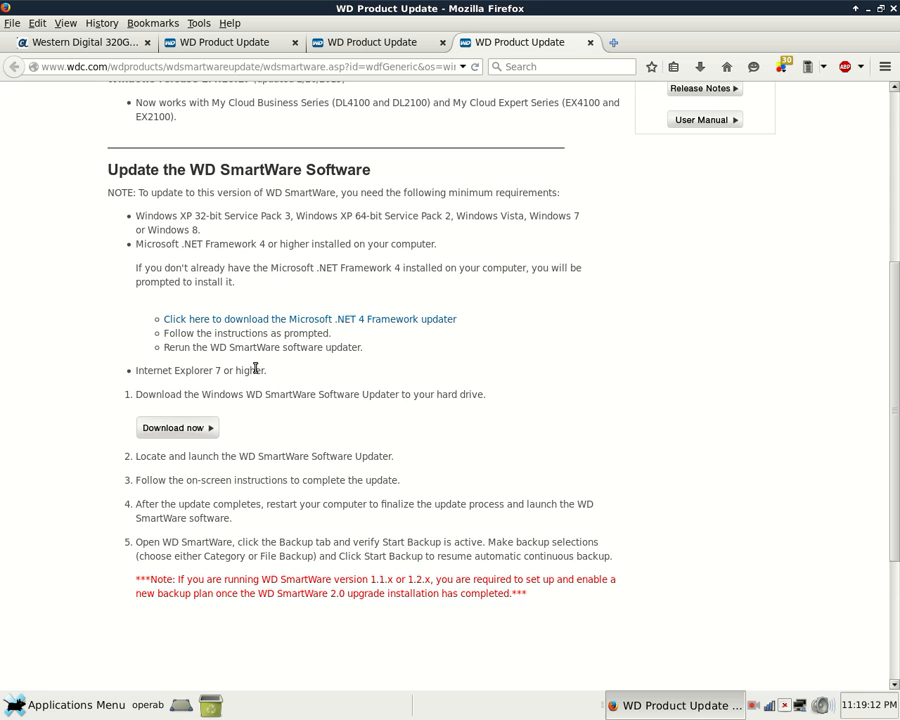
scroll(down, 3)
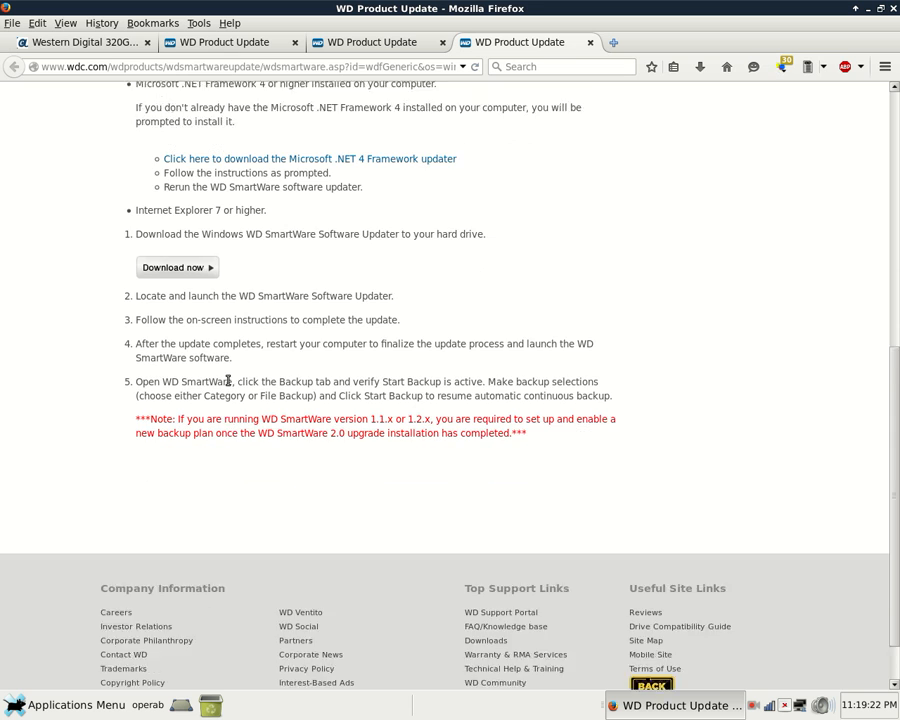
scroll(down, 3)
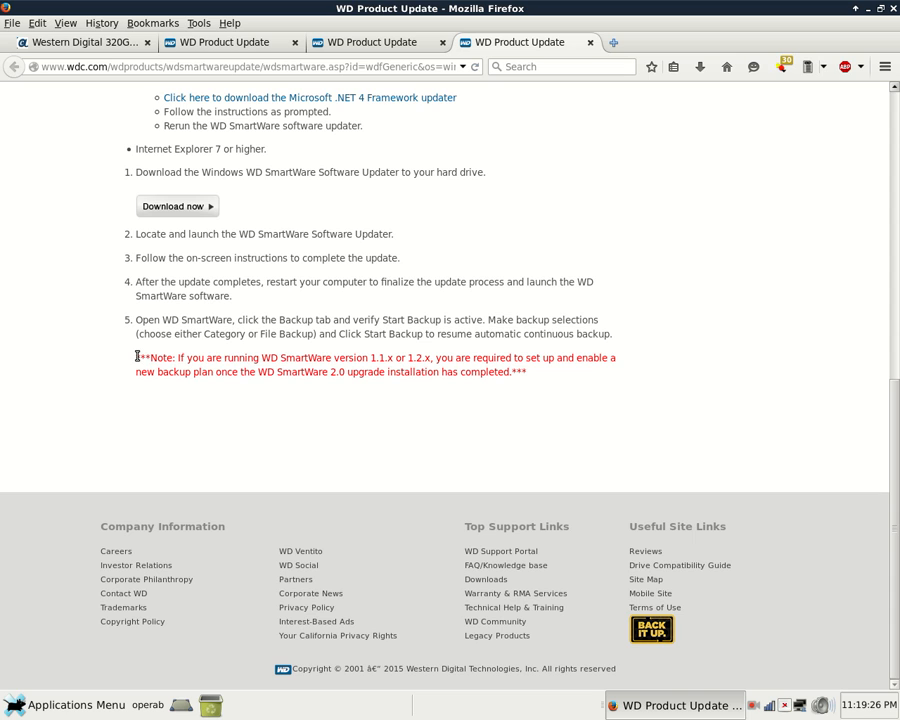
drag(136, 357, 210, 372)
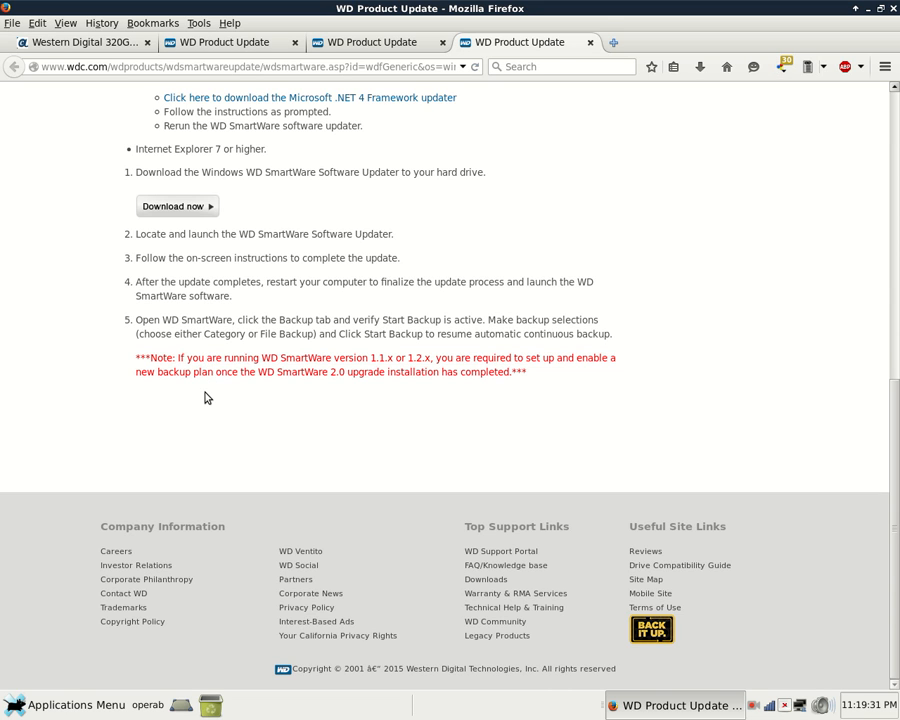
mouse_move(216, 411)
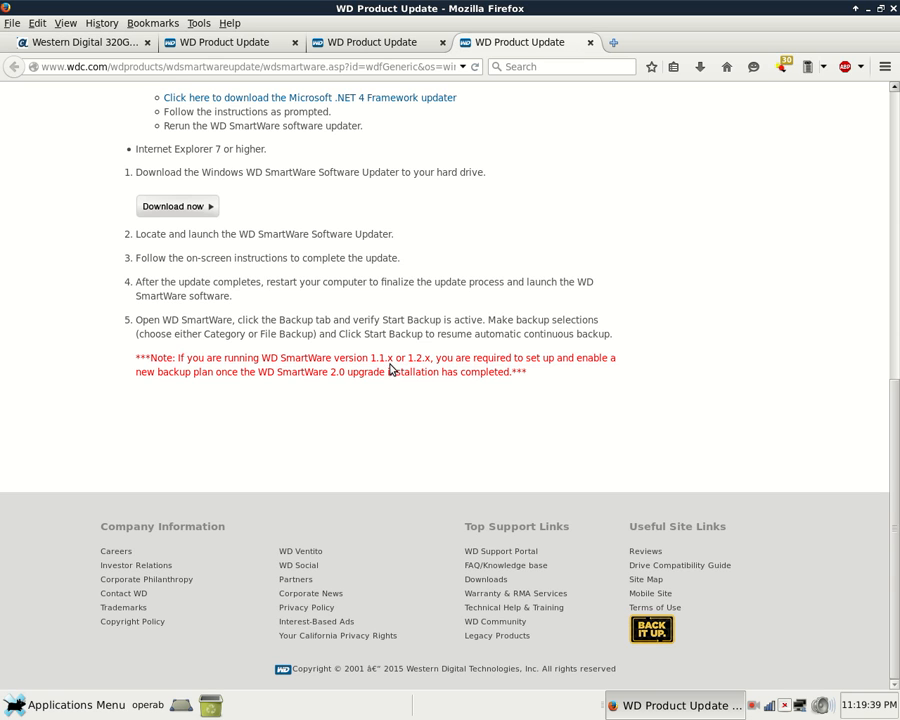
mouse_move(384, 360)
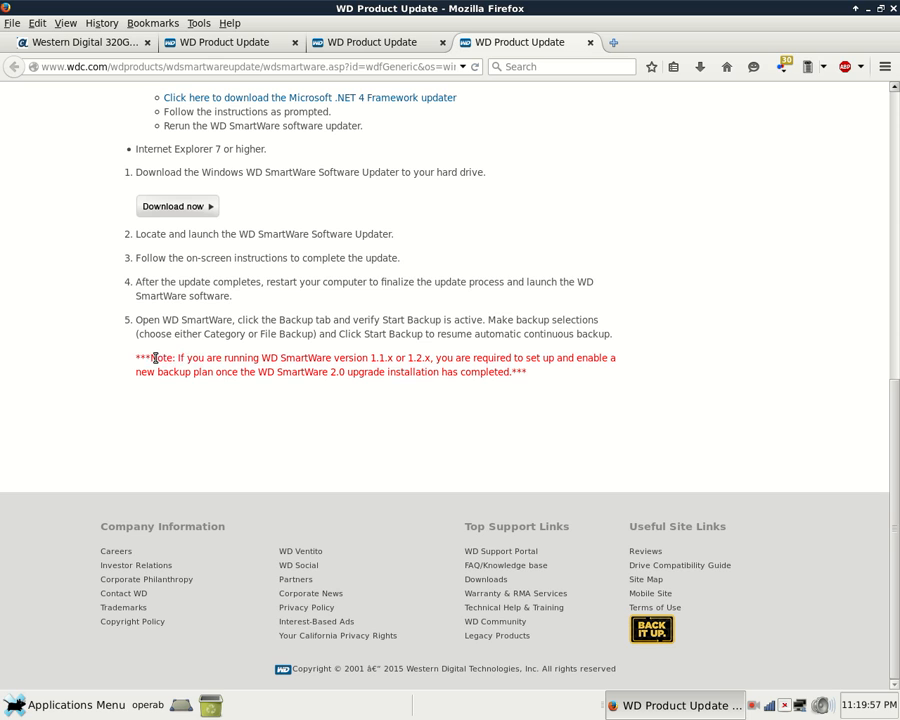
mouse_move(293, 432)
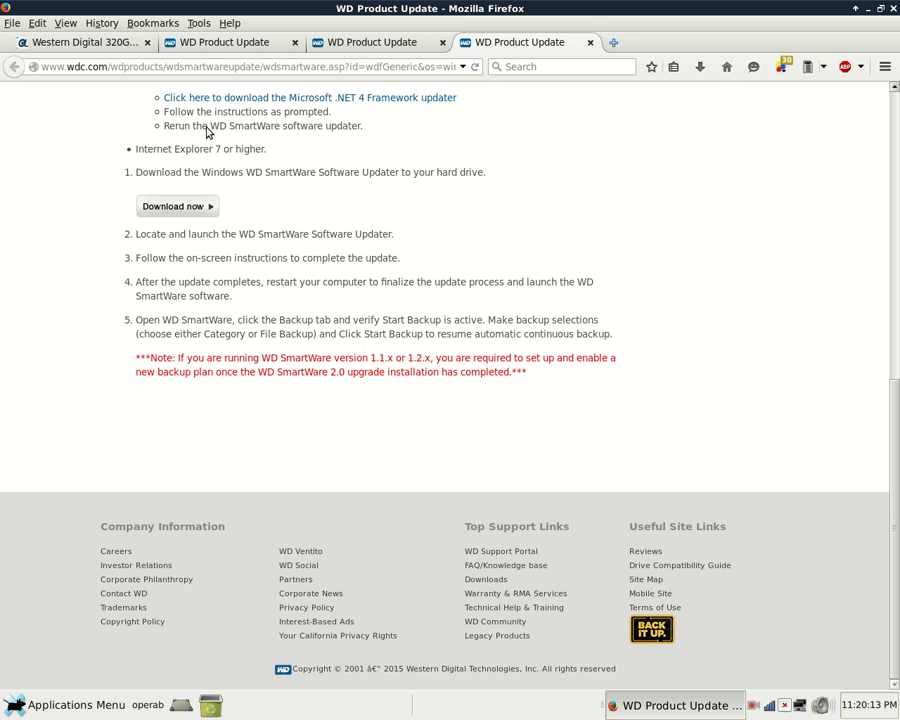
Return to the Western Digital 320GB HDD tab and scroll up to the post's title
click(80, 43)
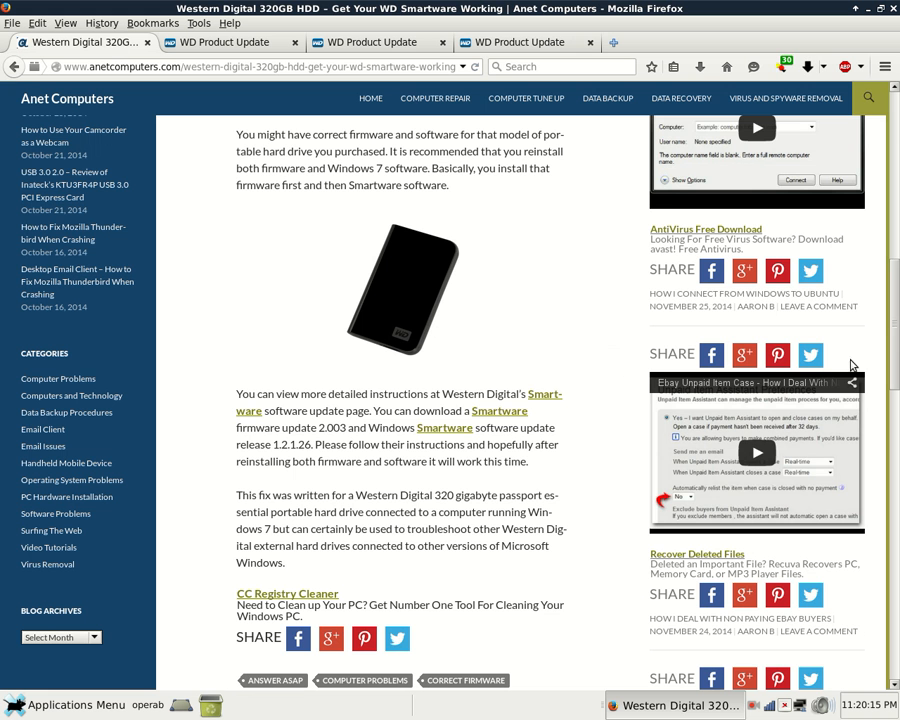
scroll(up, 3)
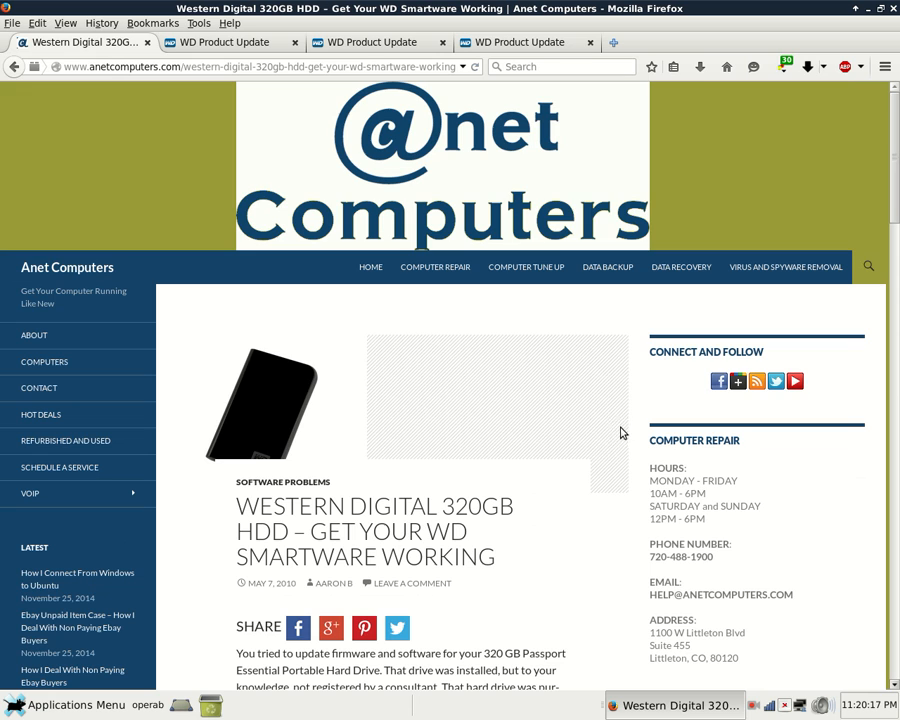
mouse_move(571, 478)
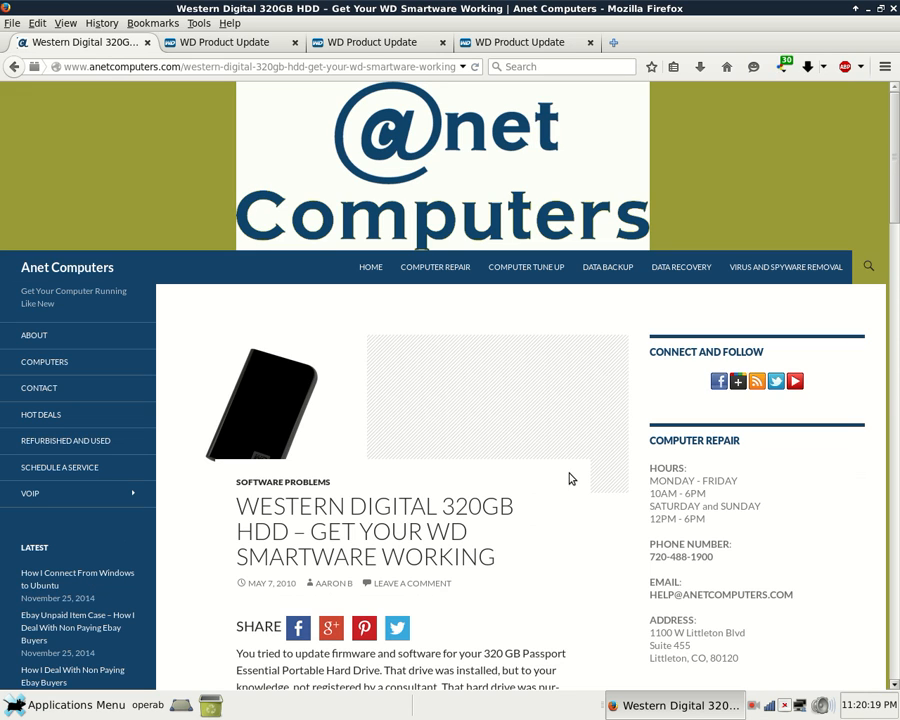